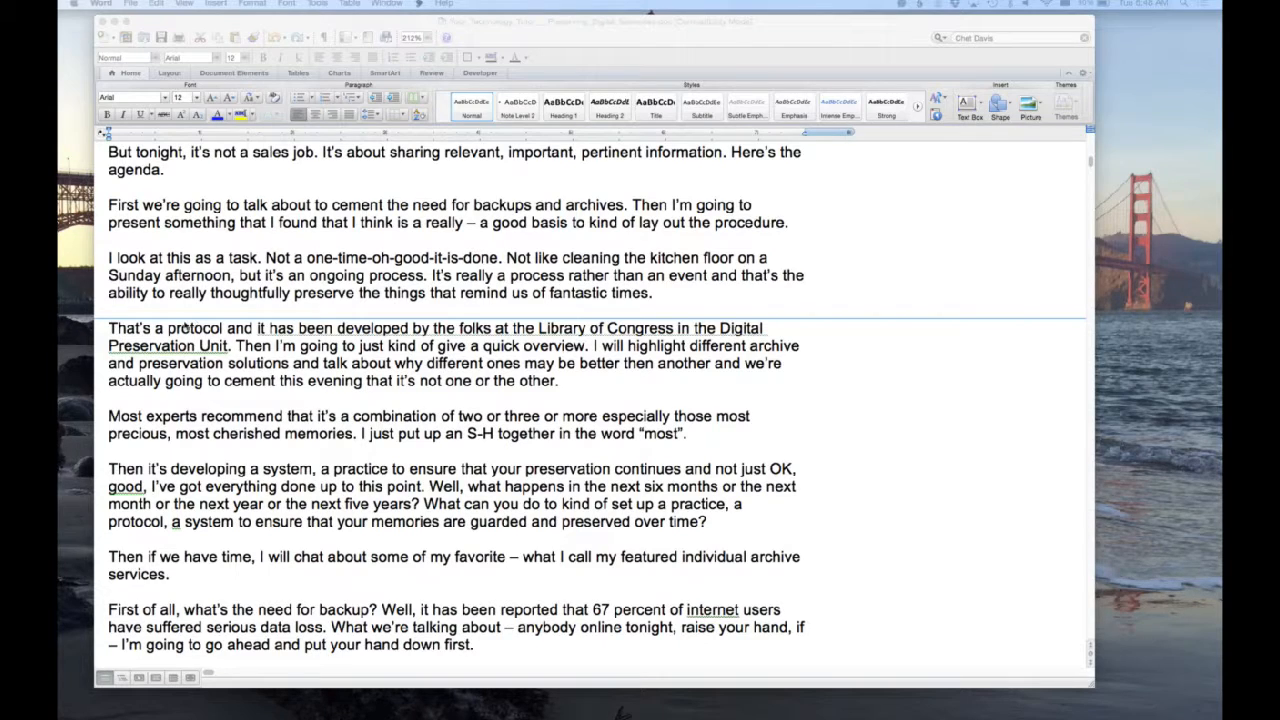
Select transcript sentences, then bring up Find and Replace showing four all-caps name matches.
double_click(196, 328)
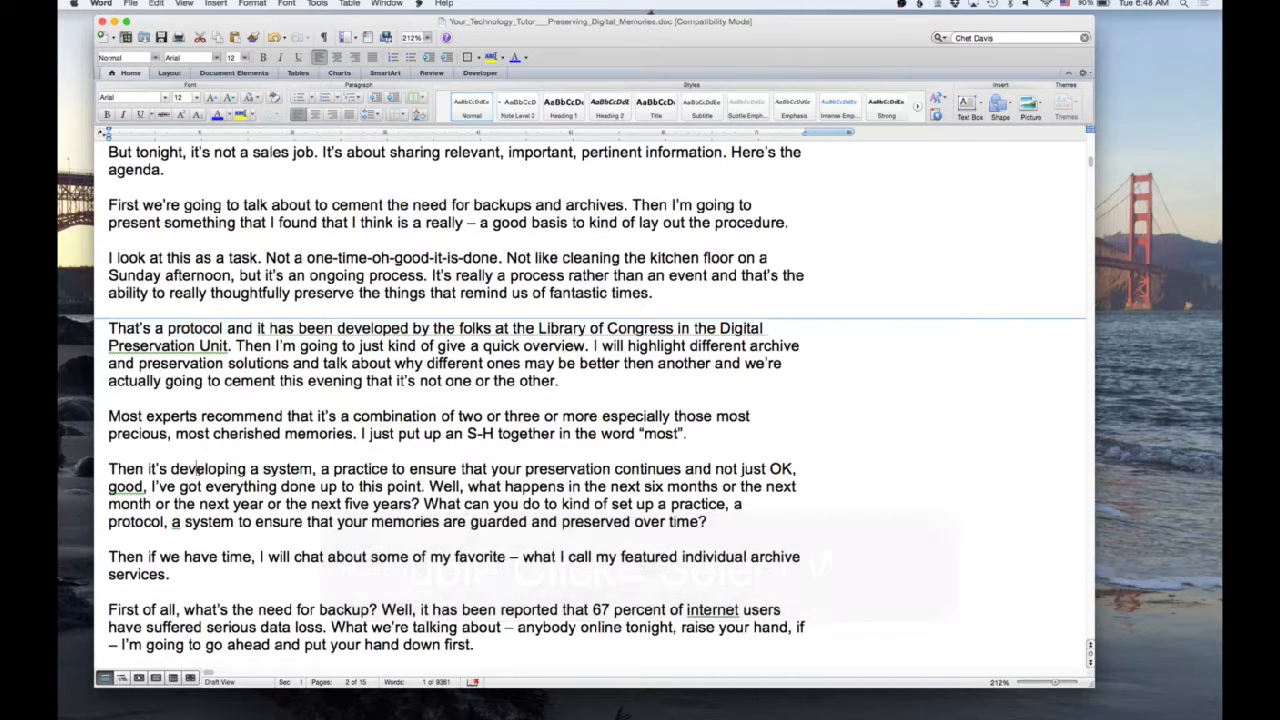
double_click(208, 468)
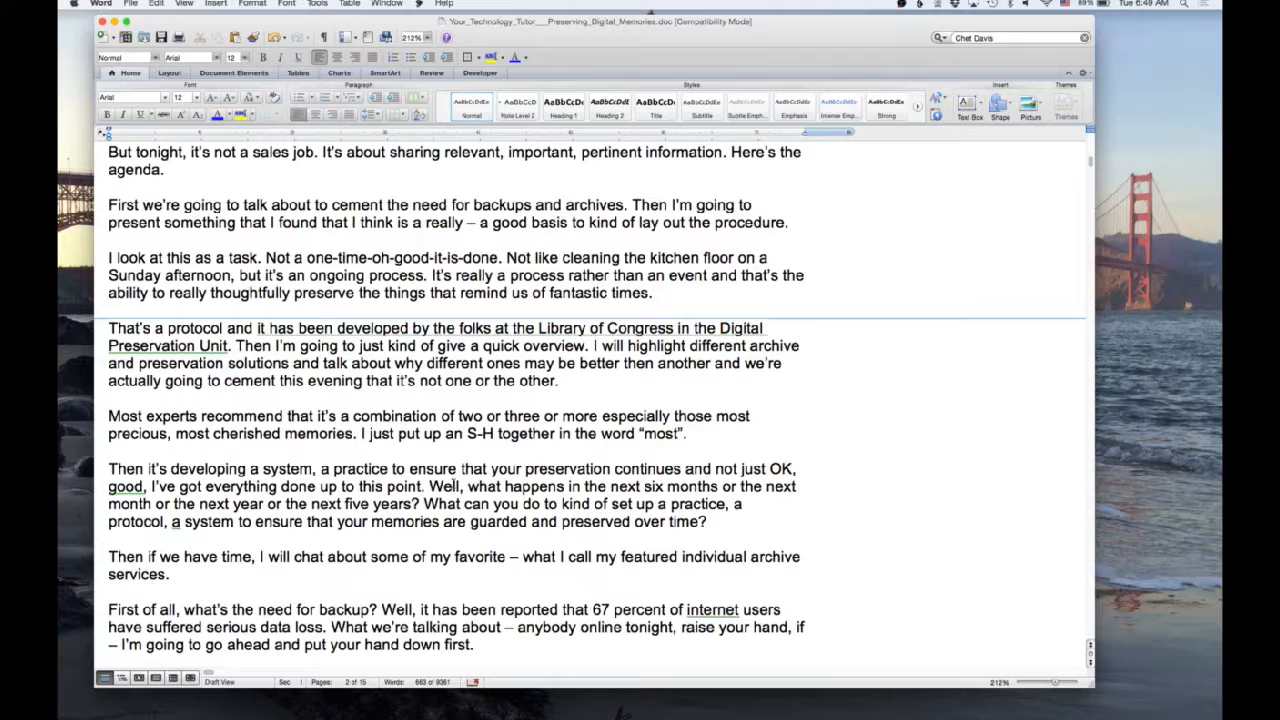
left_click(455, 487)
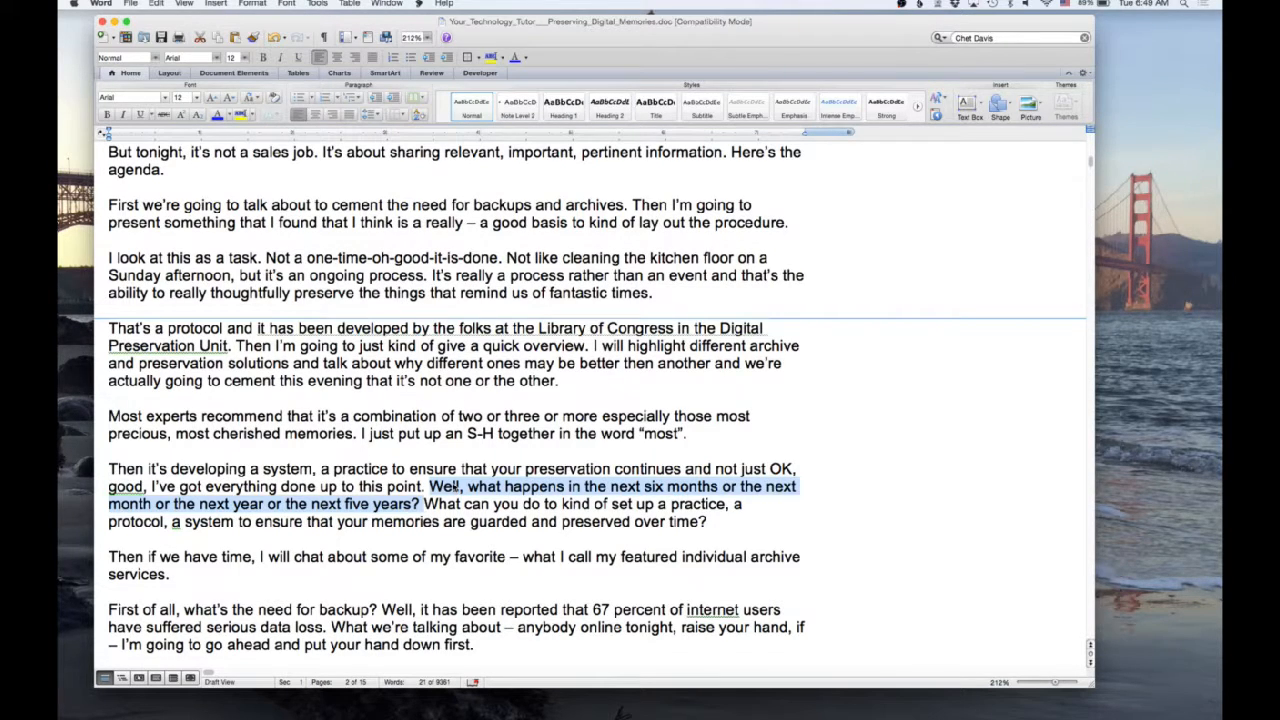
left_click(330, 440)
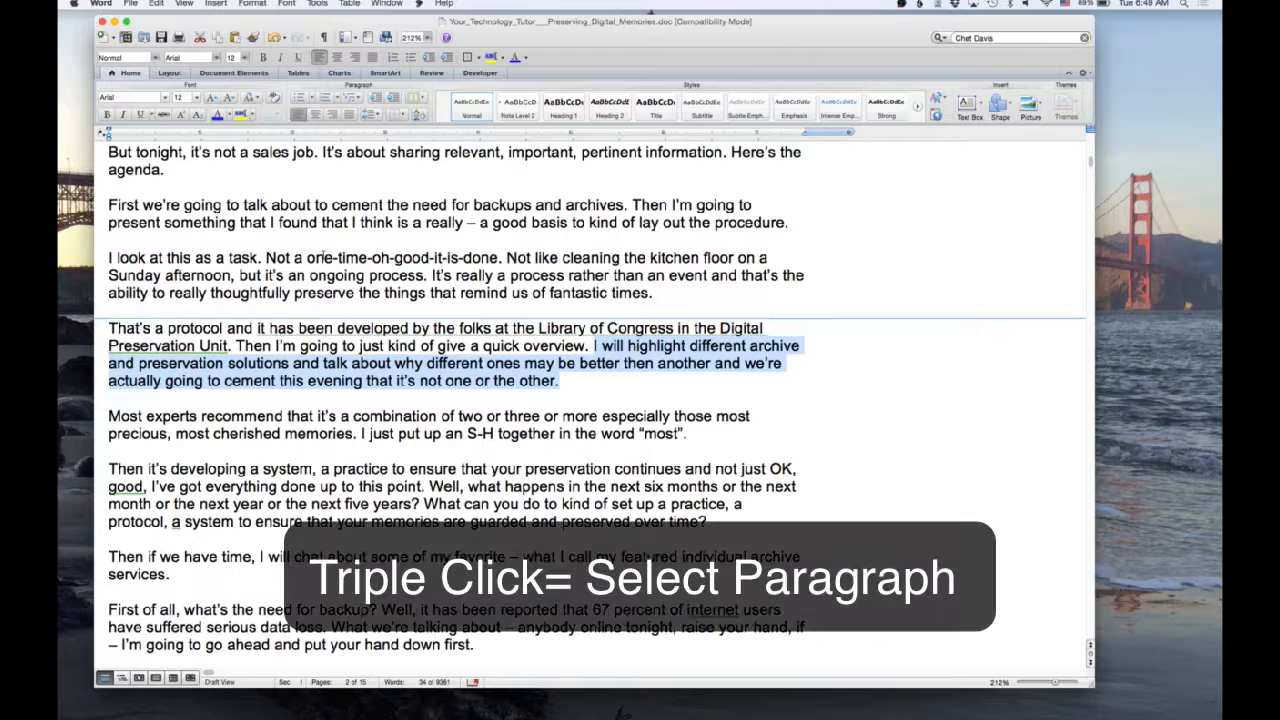
double_click(338, 275)
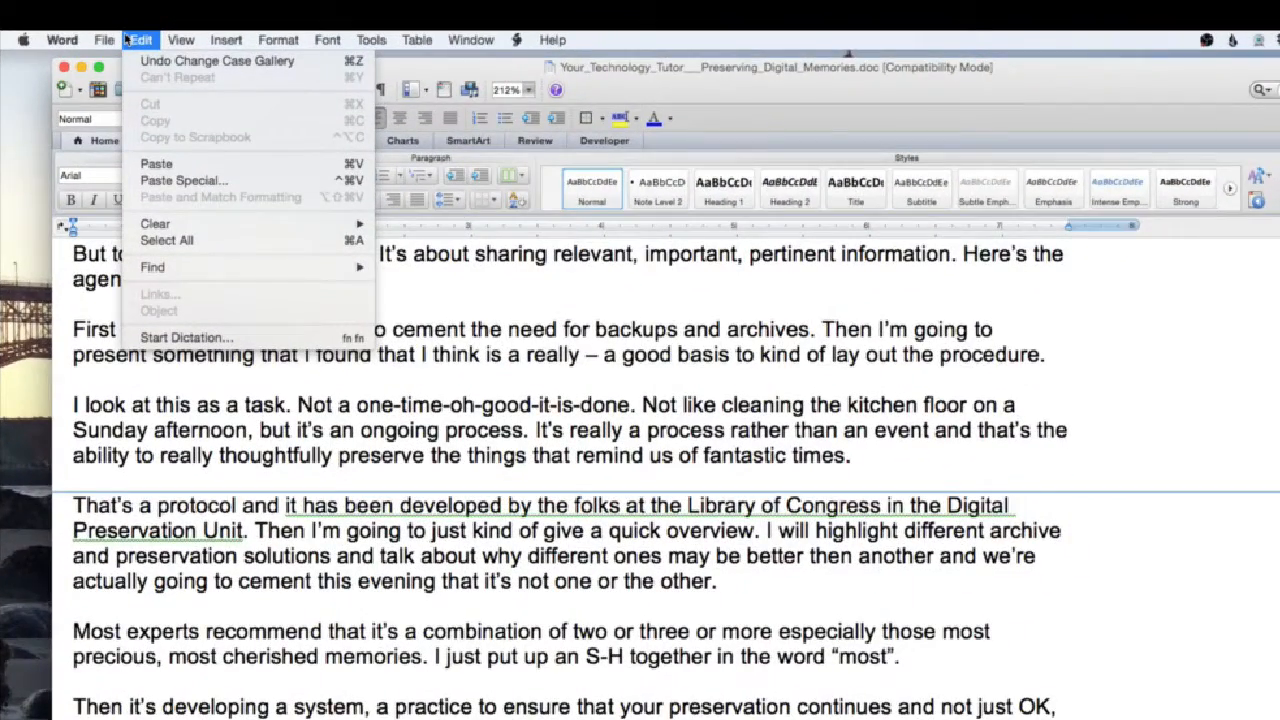
mouse_move(185, 207)
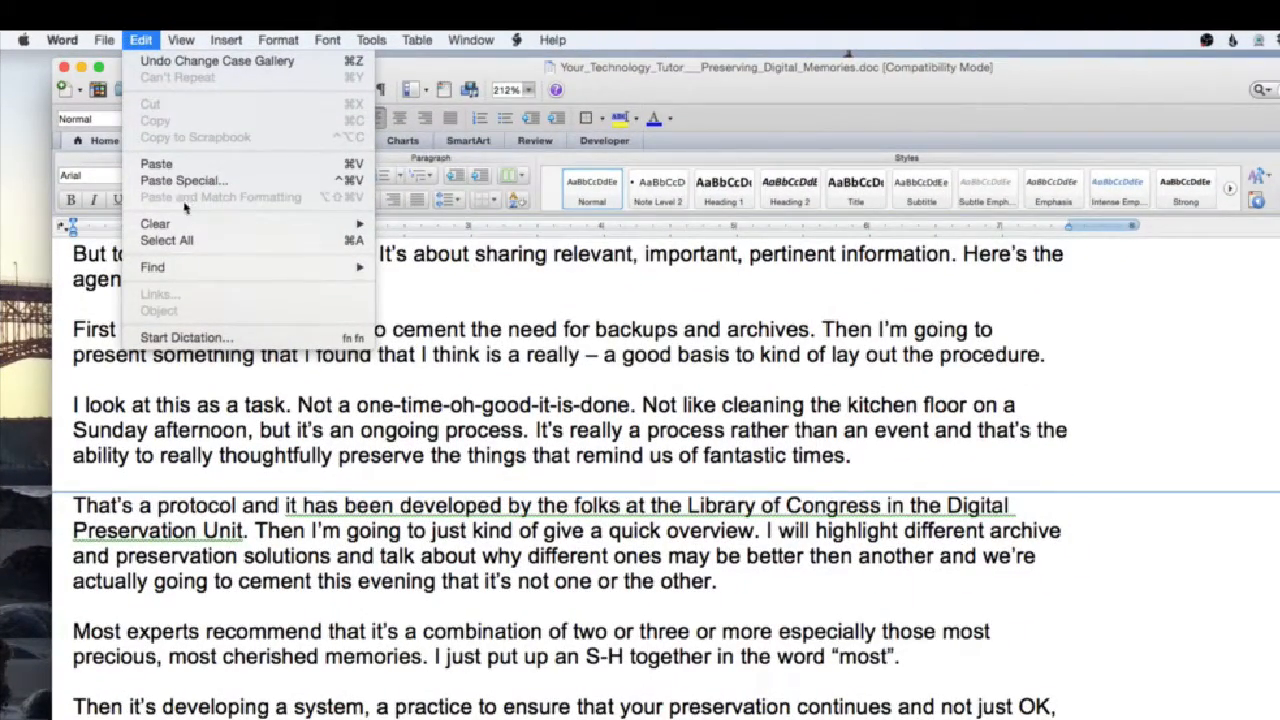
mouse_move(152, 267)
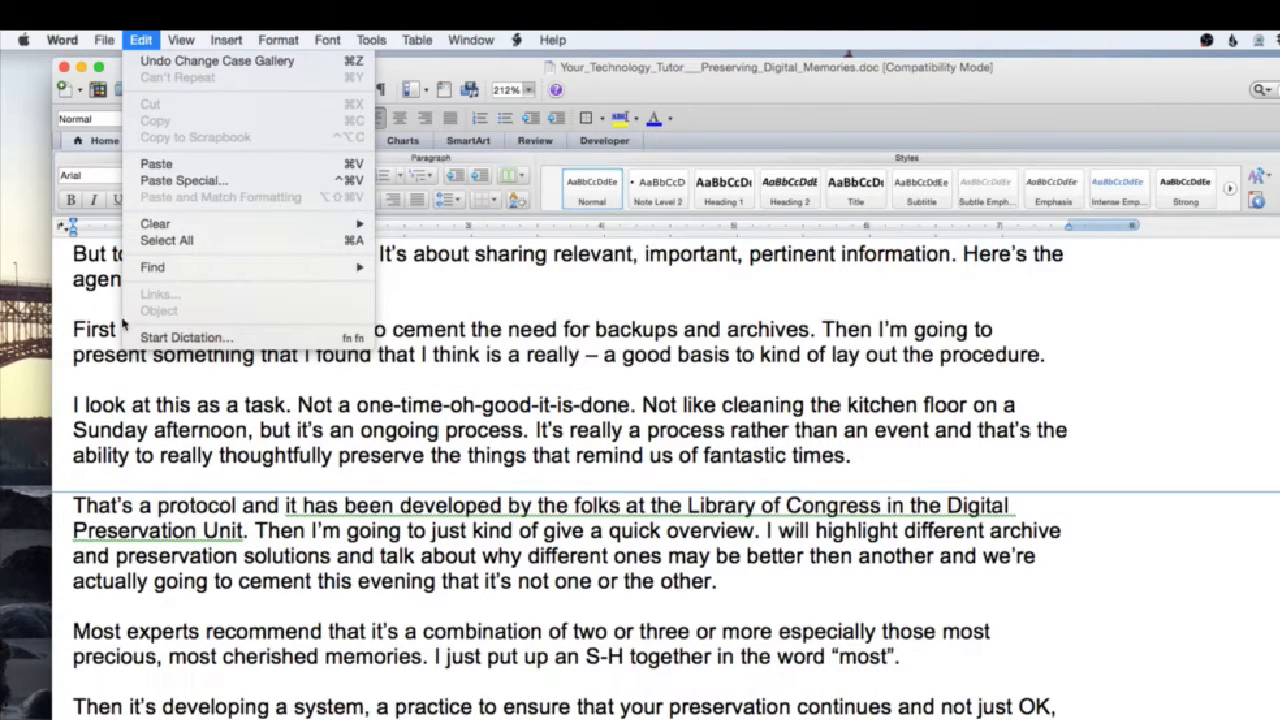
mouse_move(152, 267)
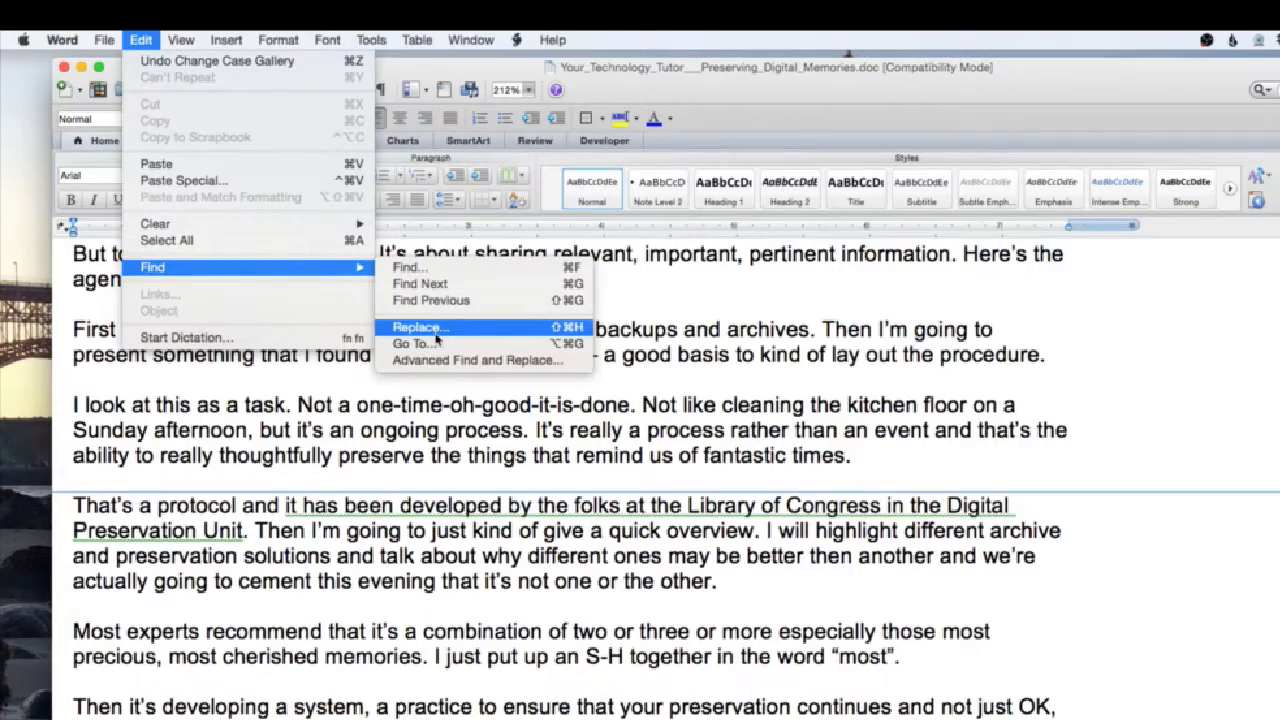
left_click(421, 327)
type("Chet DAVIS")
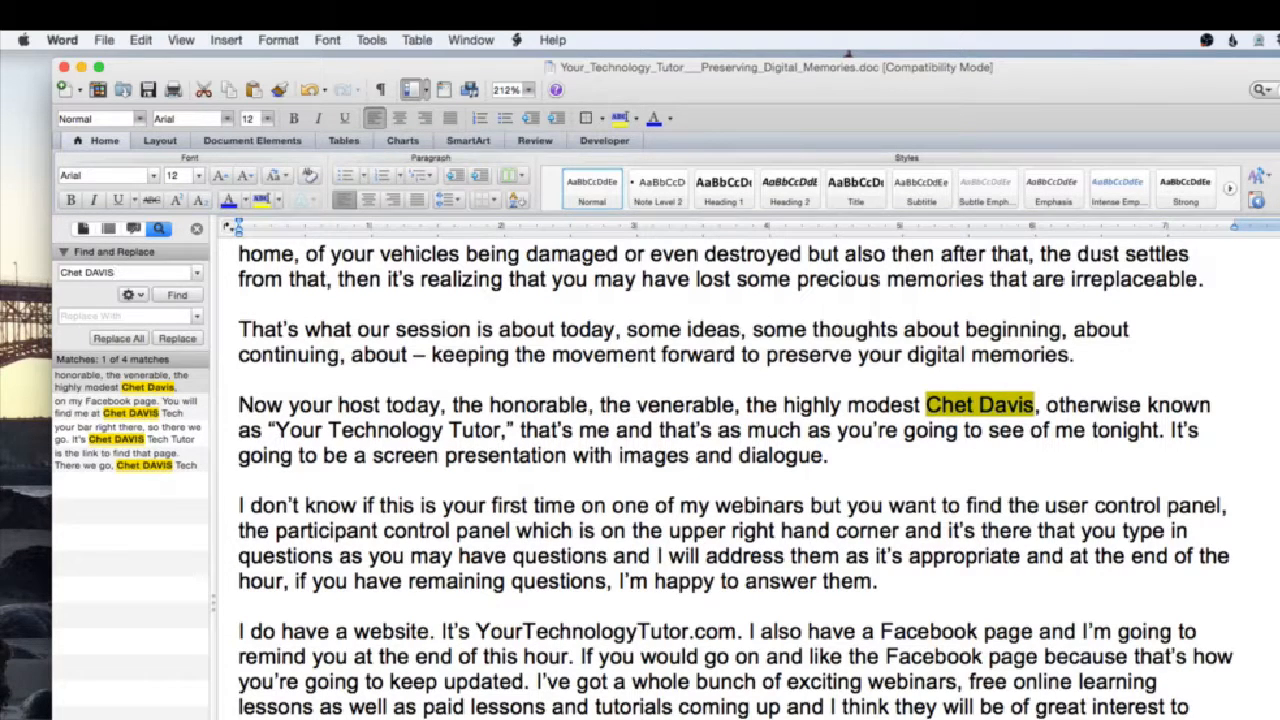
Enter the correctly capitalised name as replacement text and advance to the third match.
left_click(125, 272)
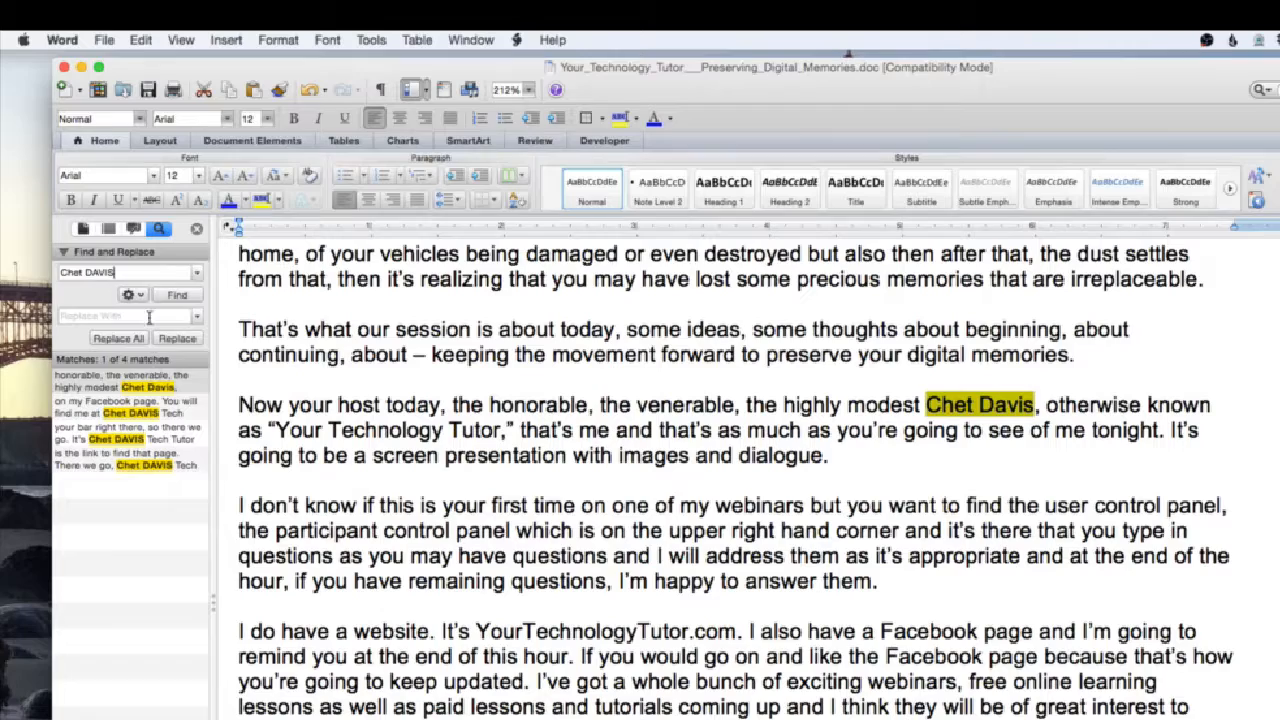
left_click(176, 294)
type("Chet Davis")
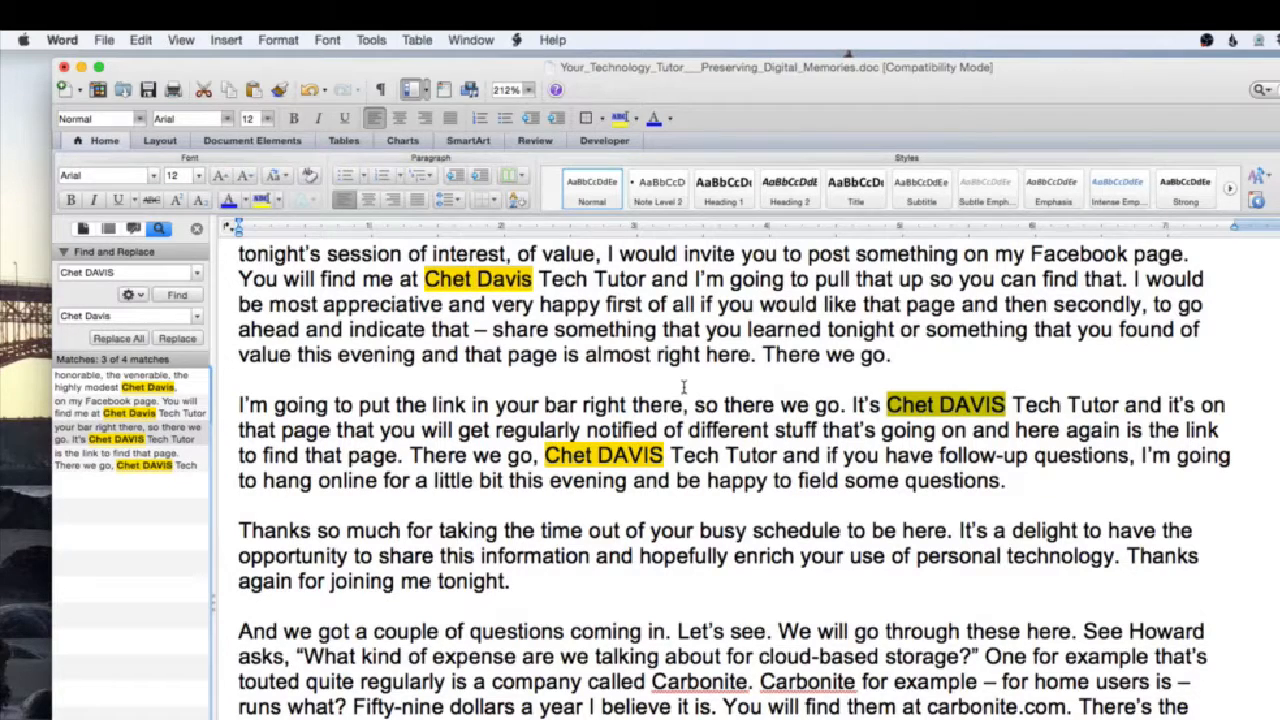
mouse_move(800, 445)
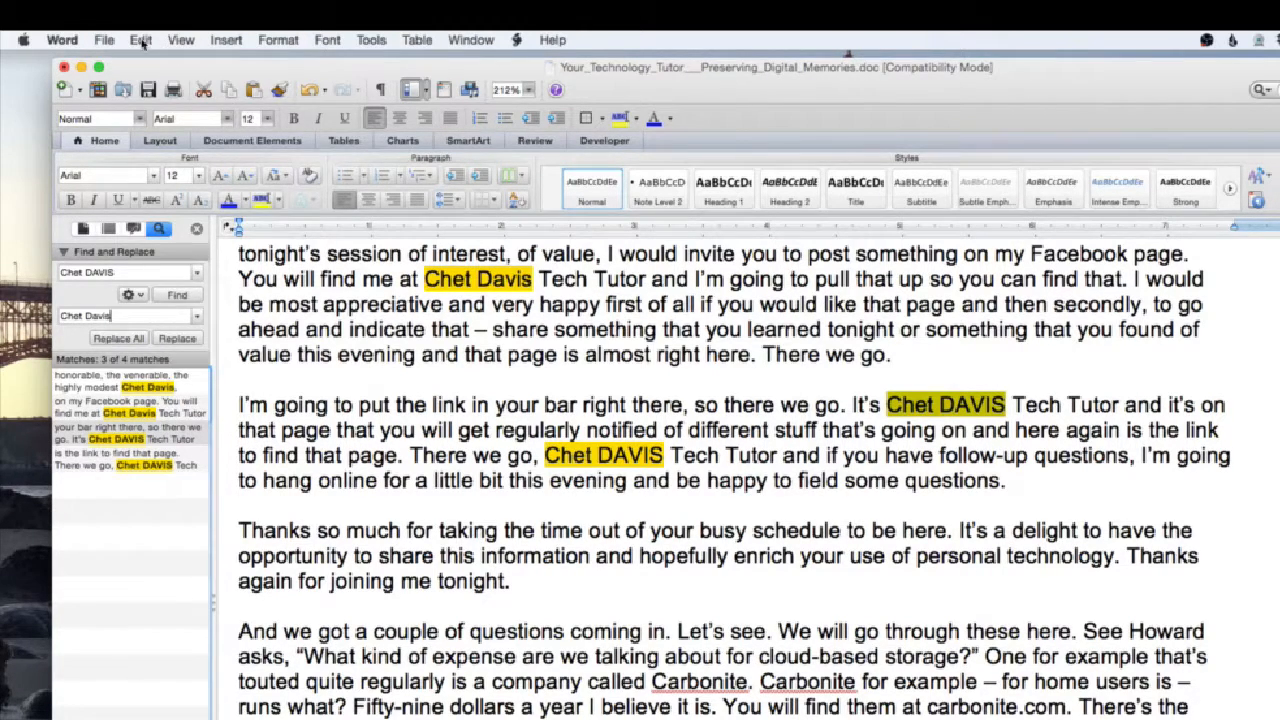
Close the Find and Replace sidebar via the Edit > Find commands.
left_click(140, 40)
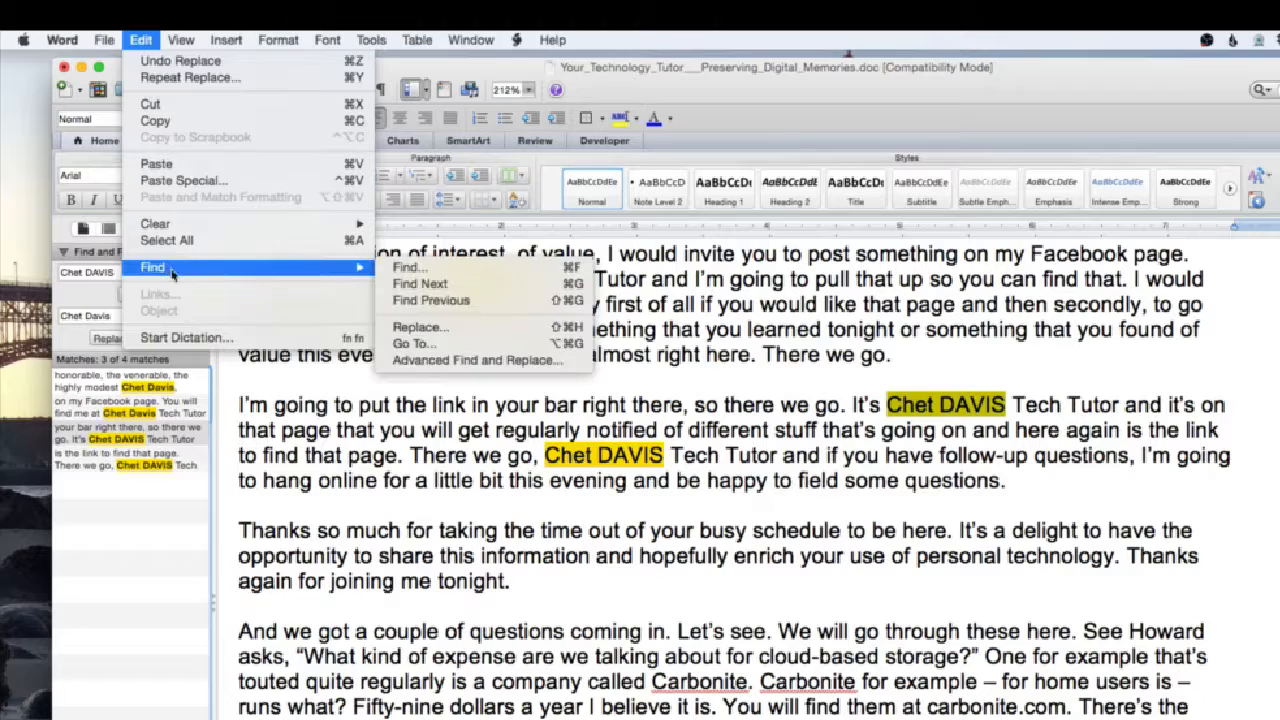
mouse_move(420, 327)
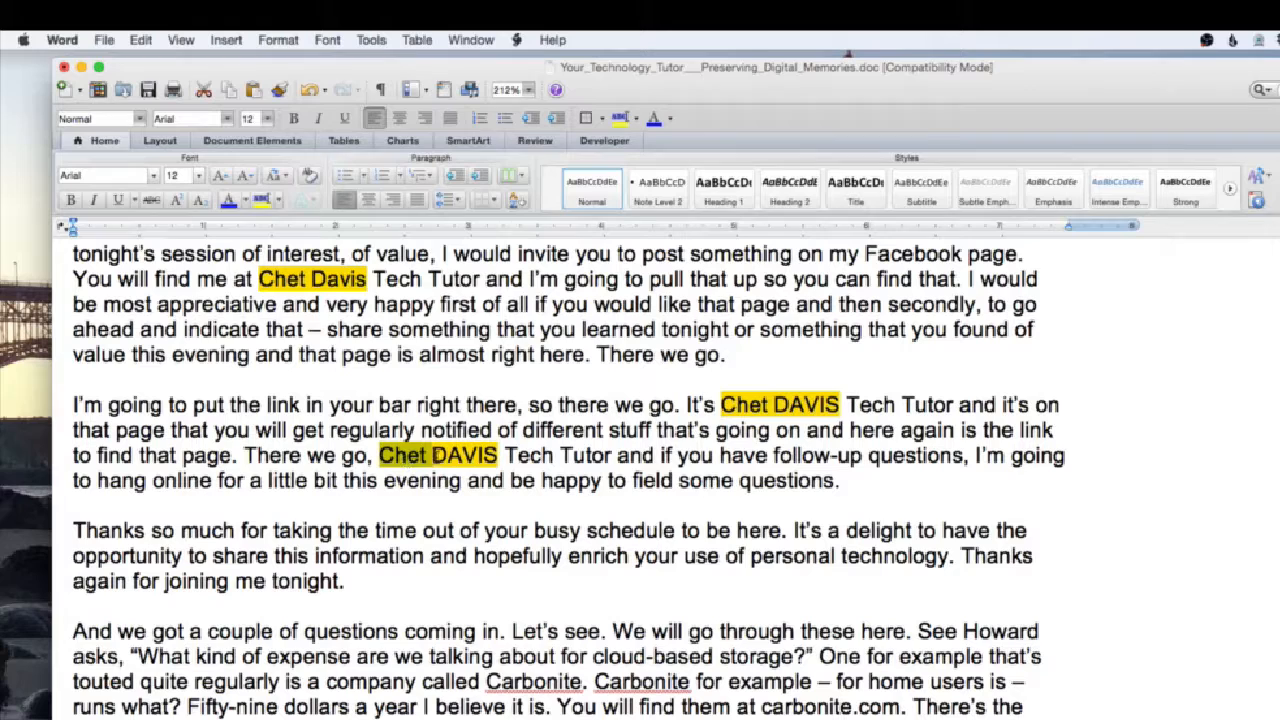
Change the all-caps name before Tech Tutor to lowercase 'chet davis'.
double_click(458, 455)
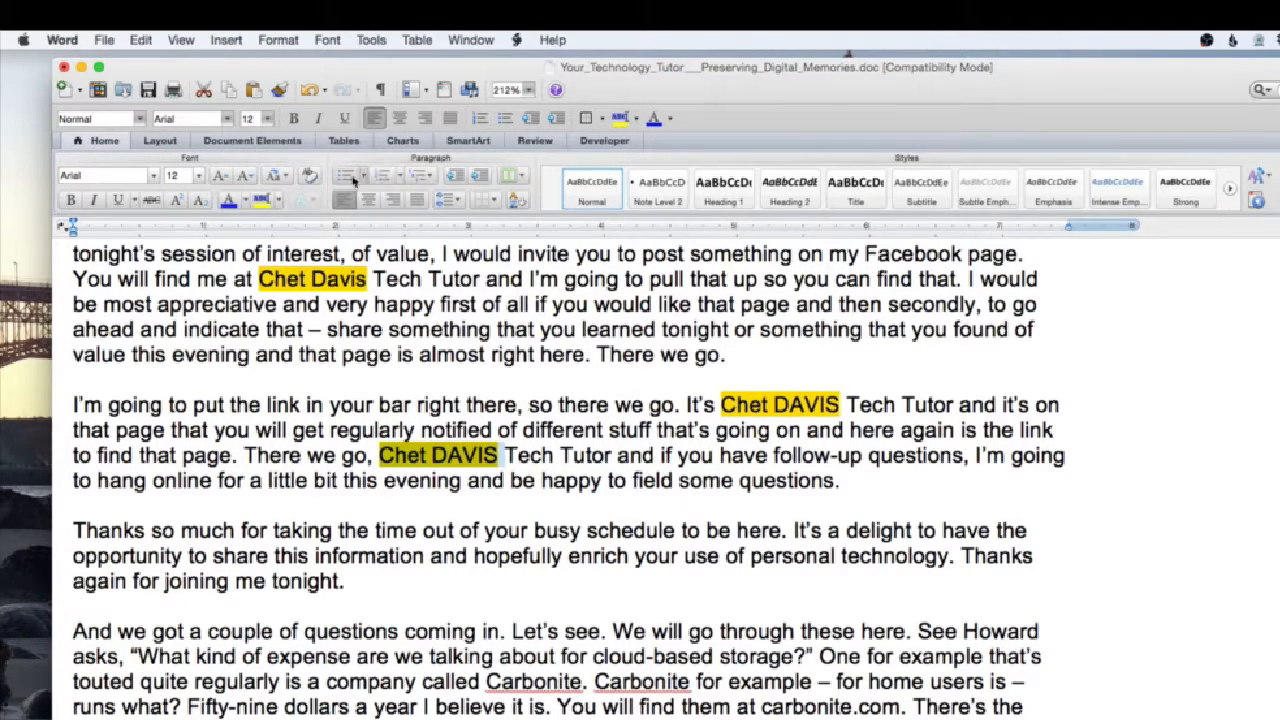
left_click(278, 176)
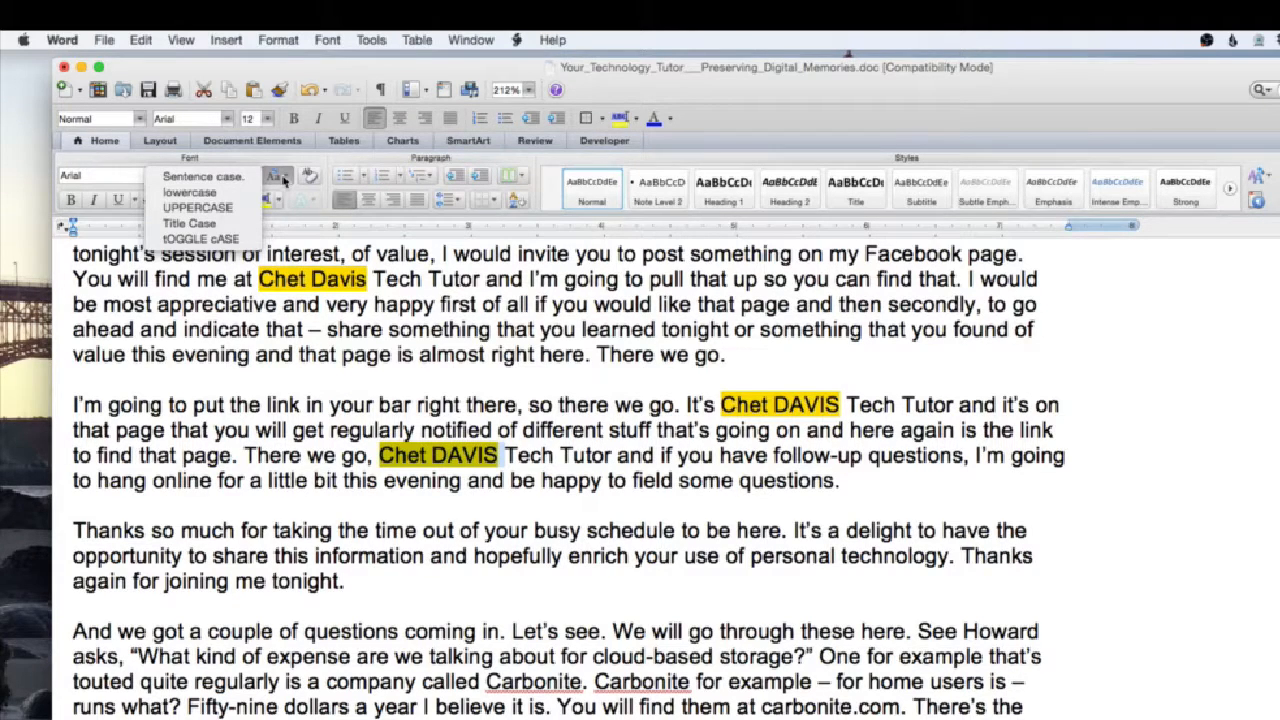
mouse_move(190, 192)
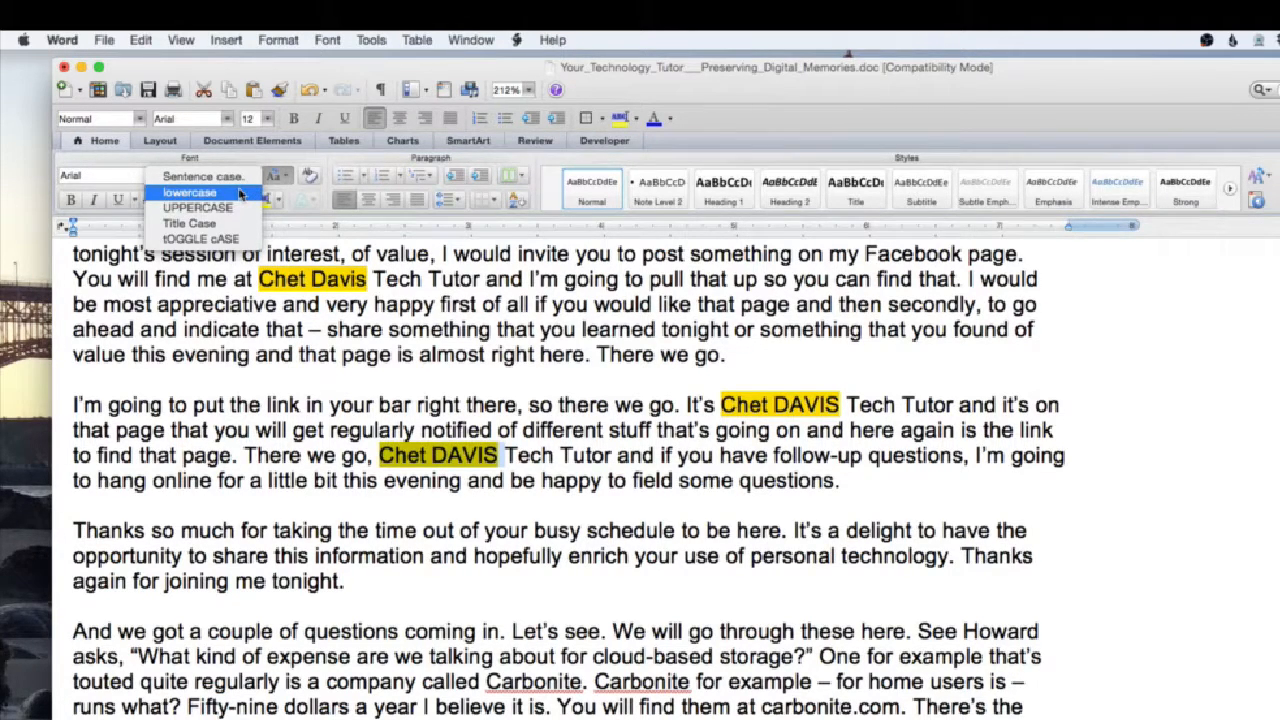
left_click(190, 192)
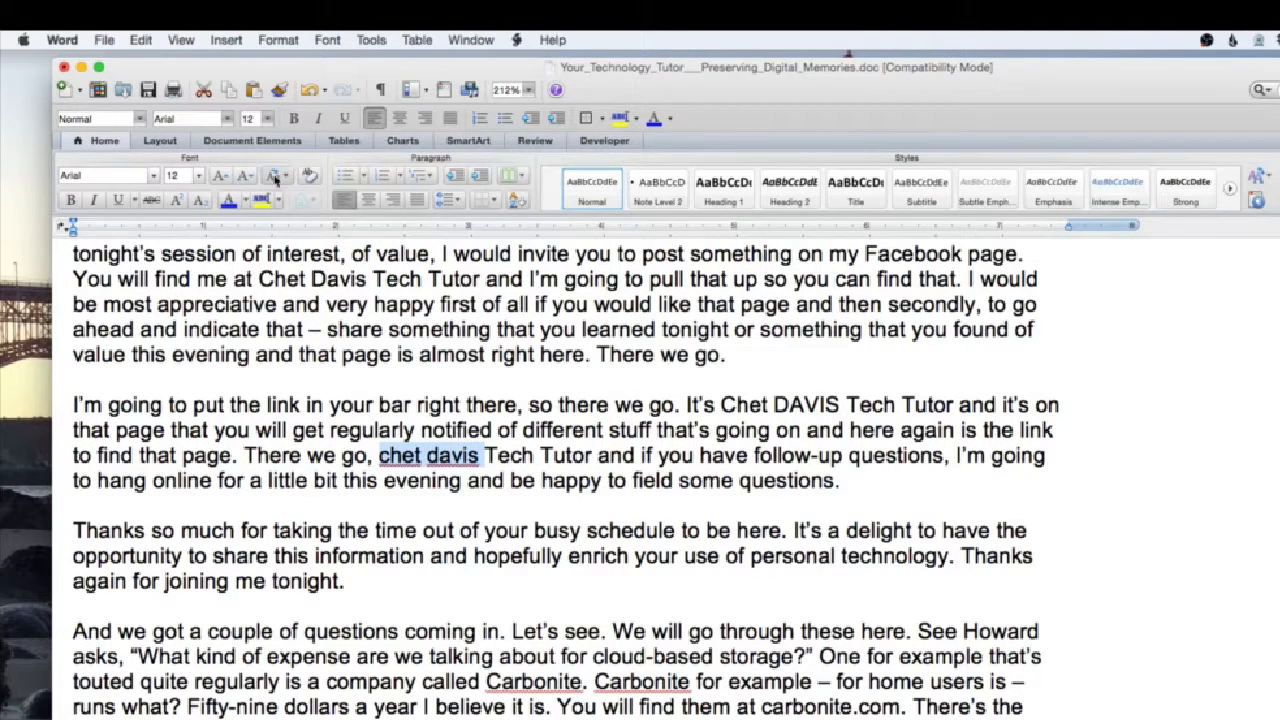
left_click(277, 175)
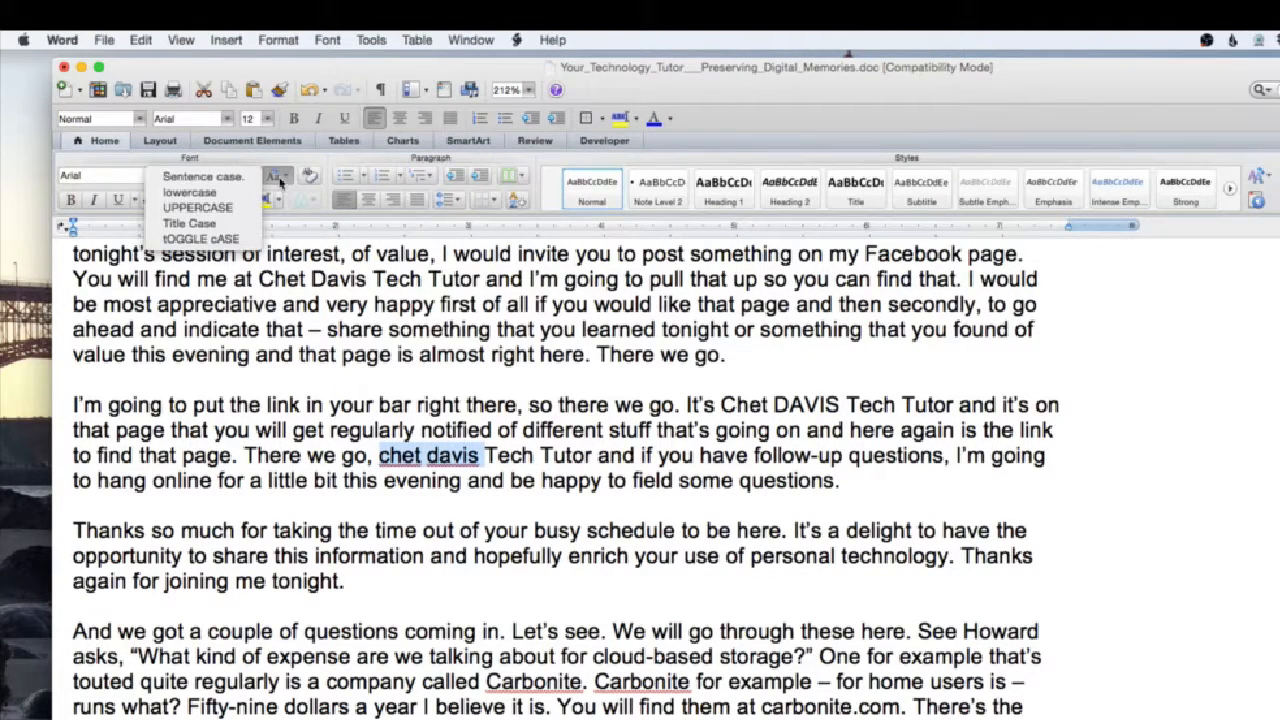
Apply Title Case to the selected name so it reads 'Chet Davis'.
left_click(199, 207)
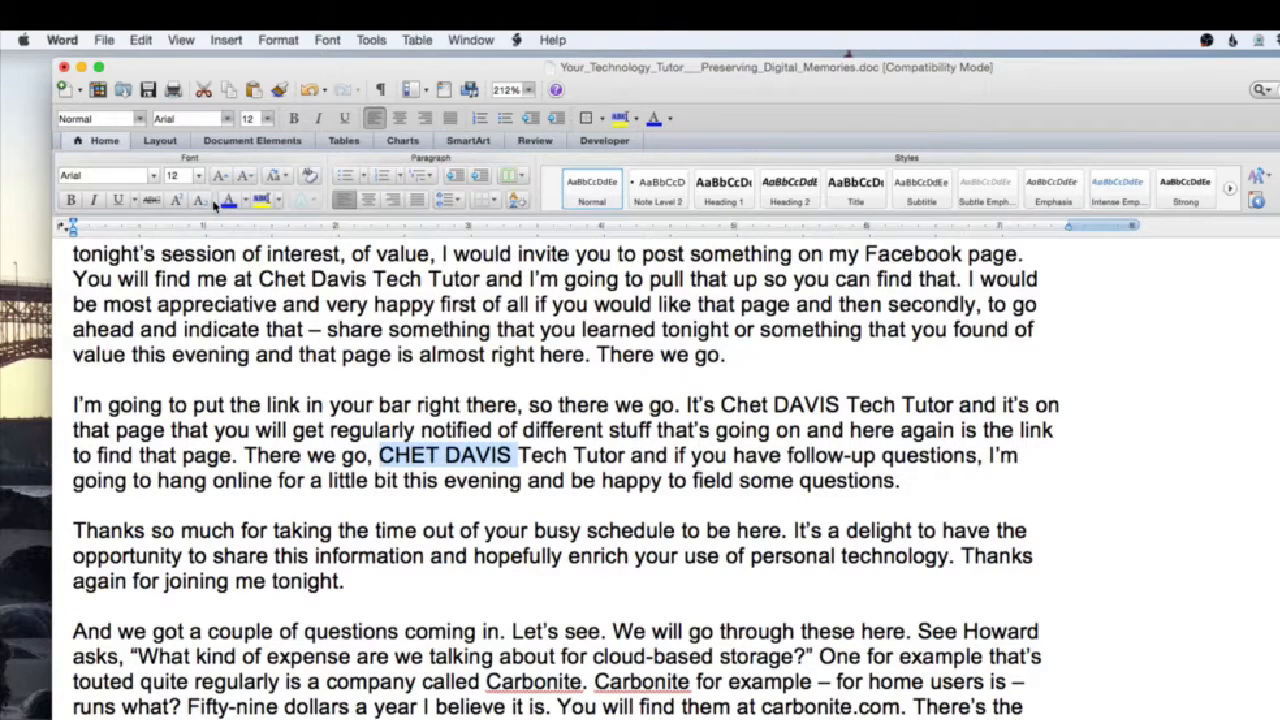
left_click(278, 175)
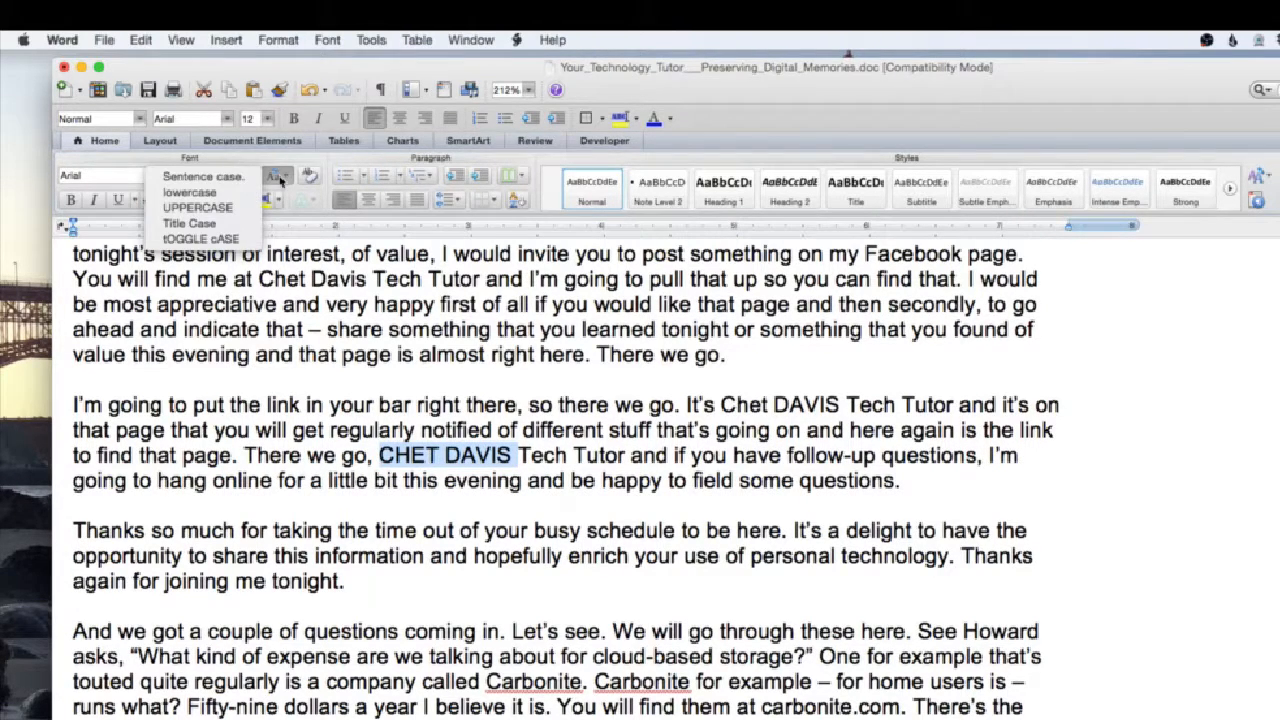
mouse_move(190, 223)
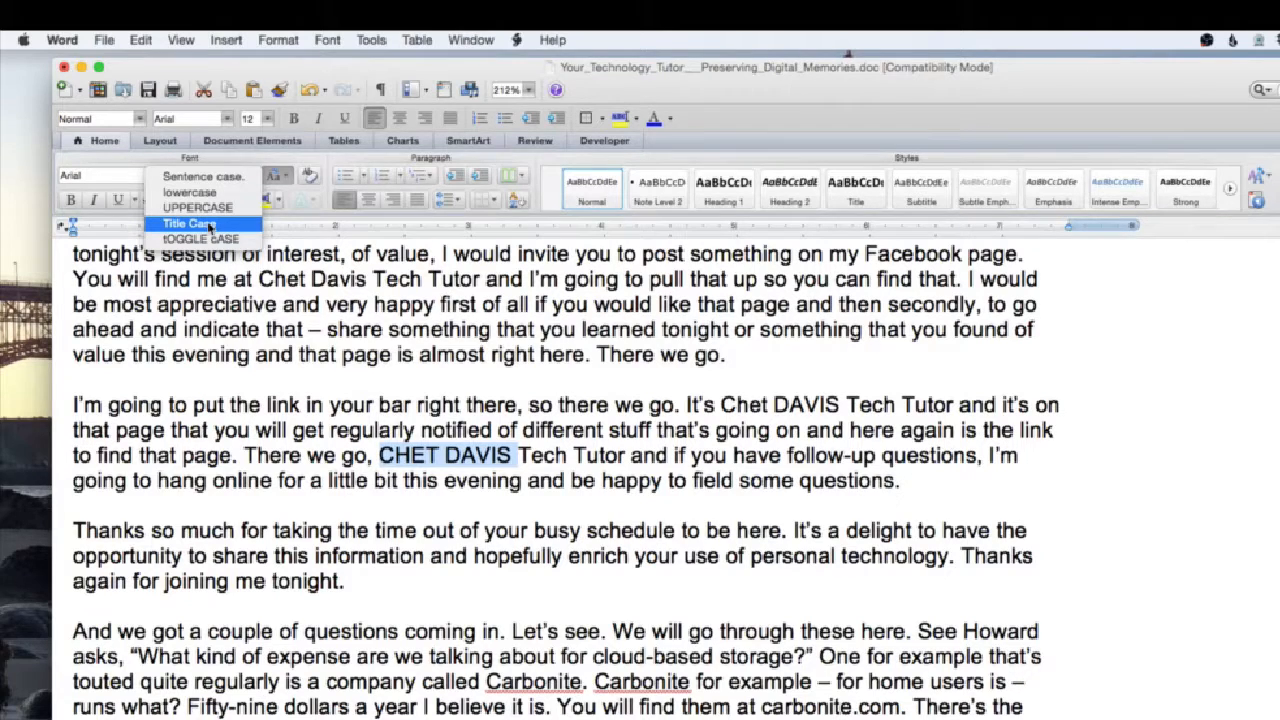
left_click(187, 223)
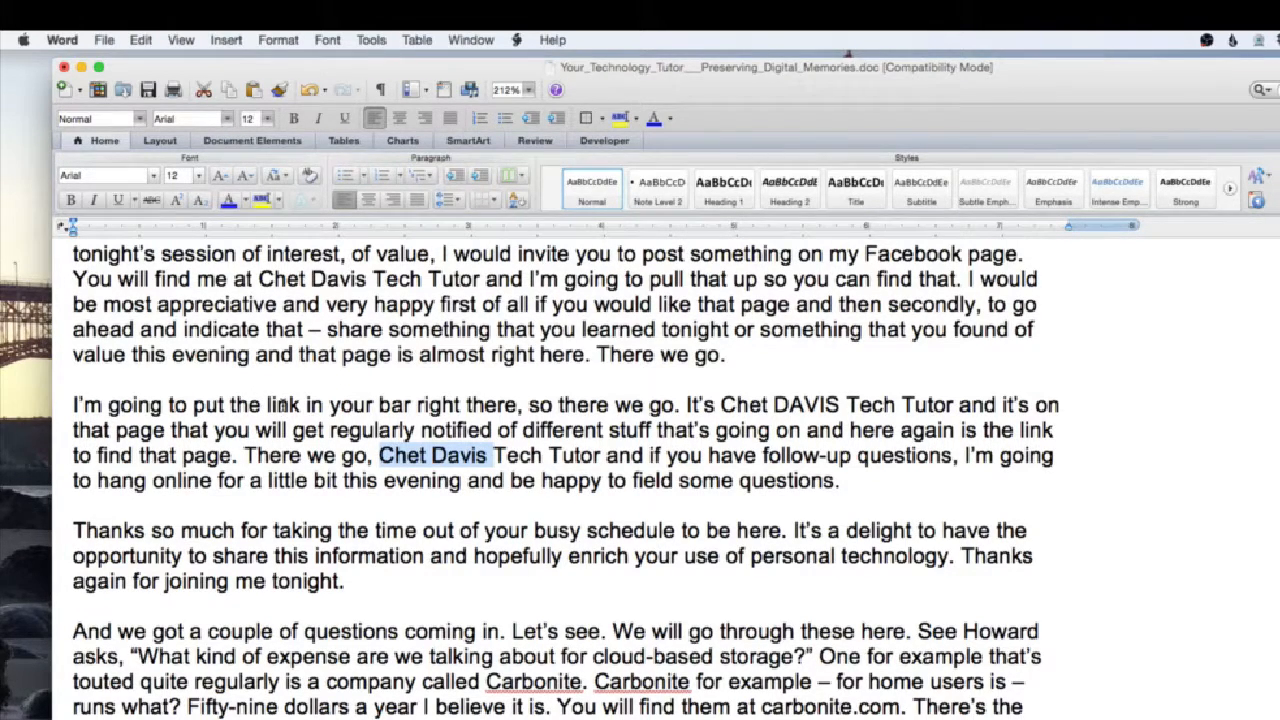
Apply UPPERCASE to the sentence beginning 'I'm going to put the link'.
left_click_drag(72, 405, 840, 480)
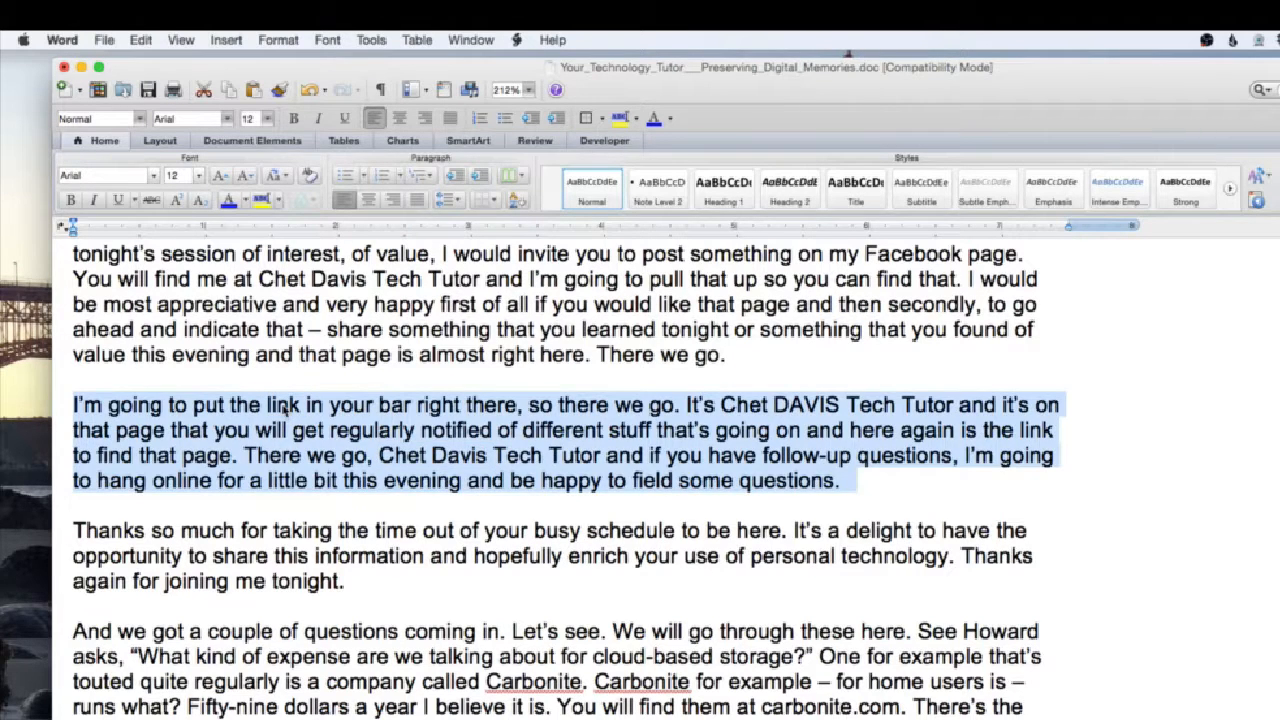
left_click(285, 405)
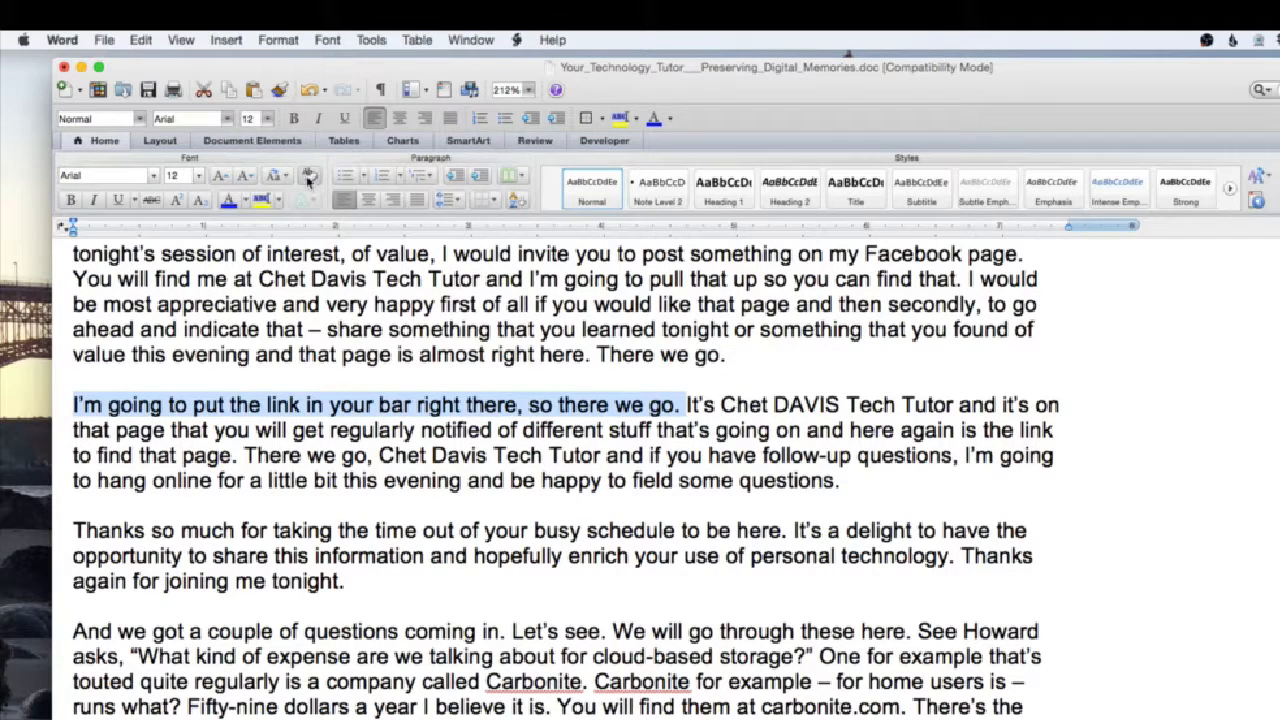
left_click(277, 175)
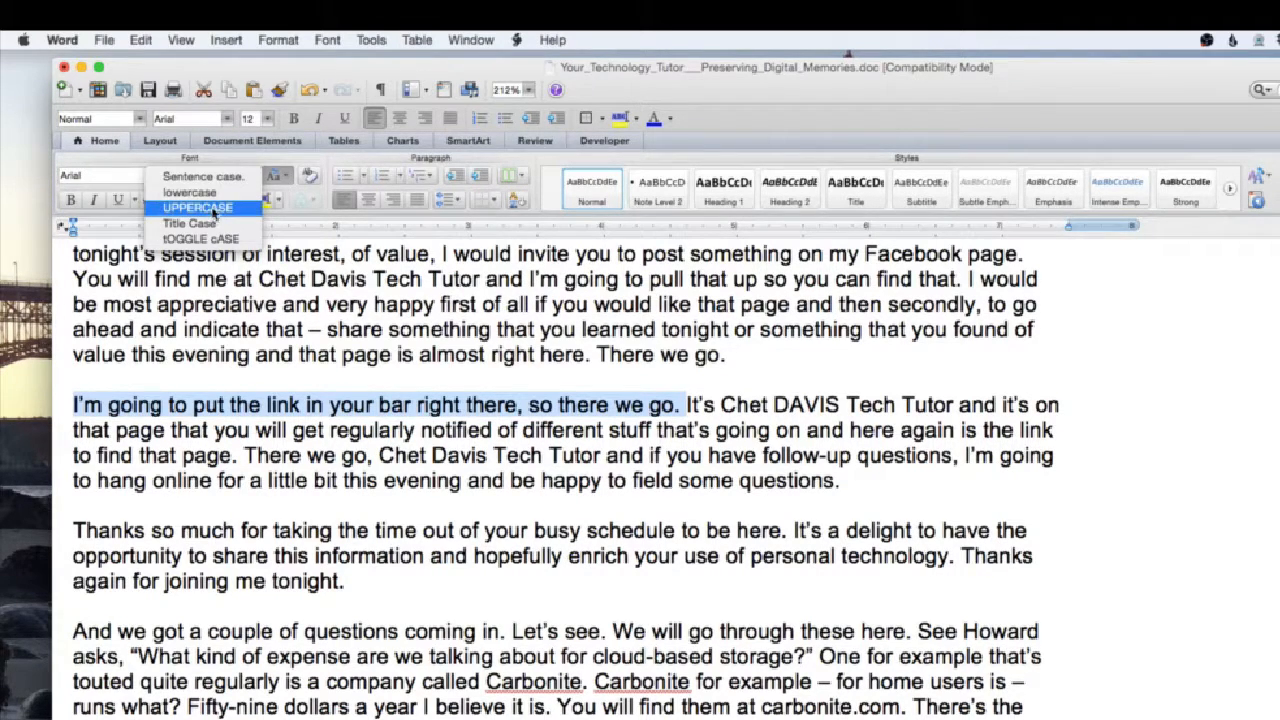
left_click(197, 207)
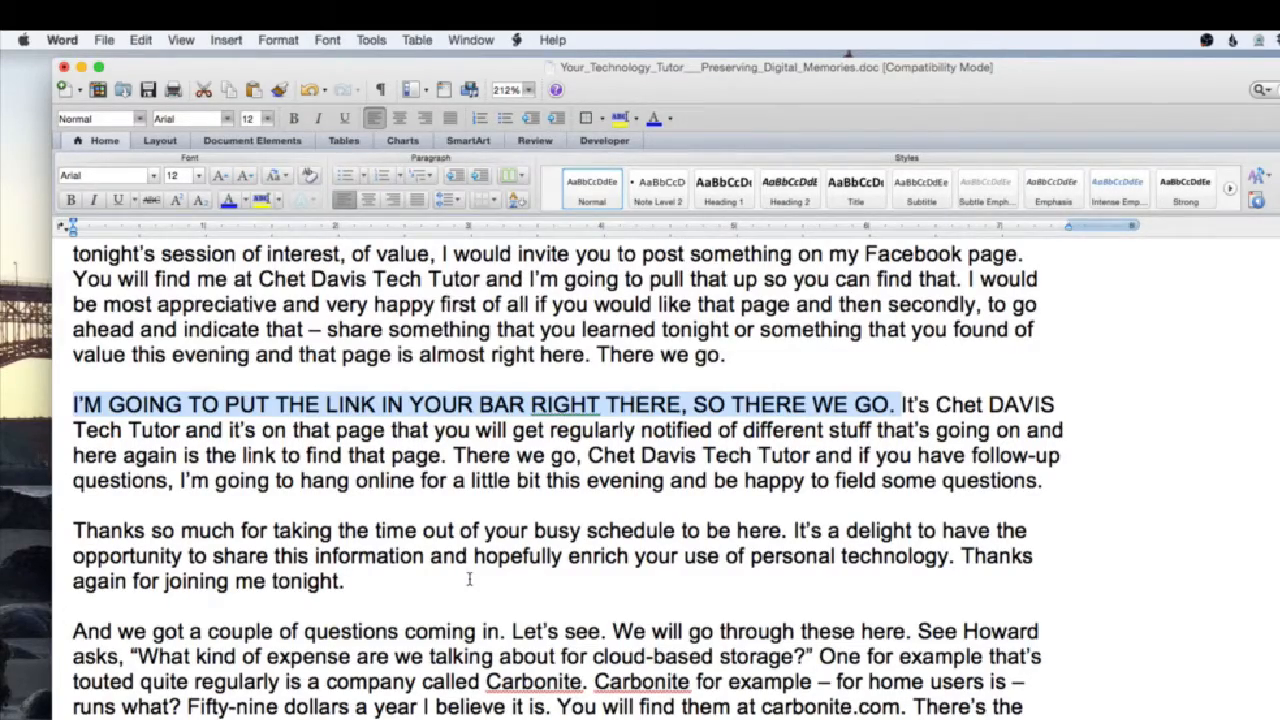
scroll("down", 3)
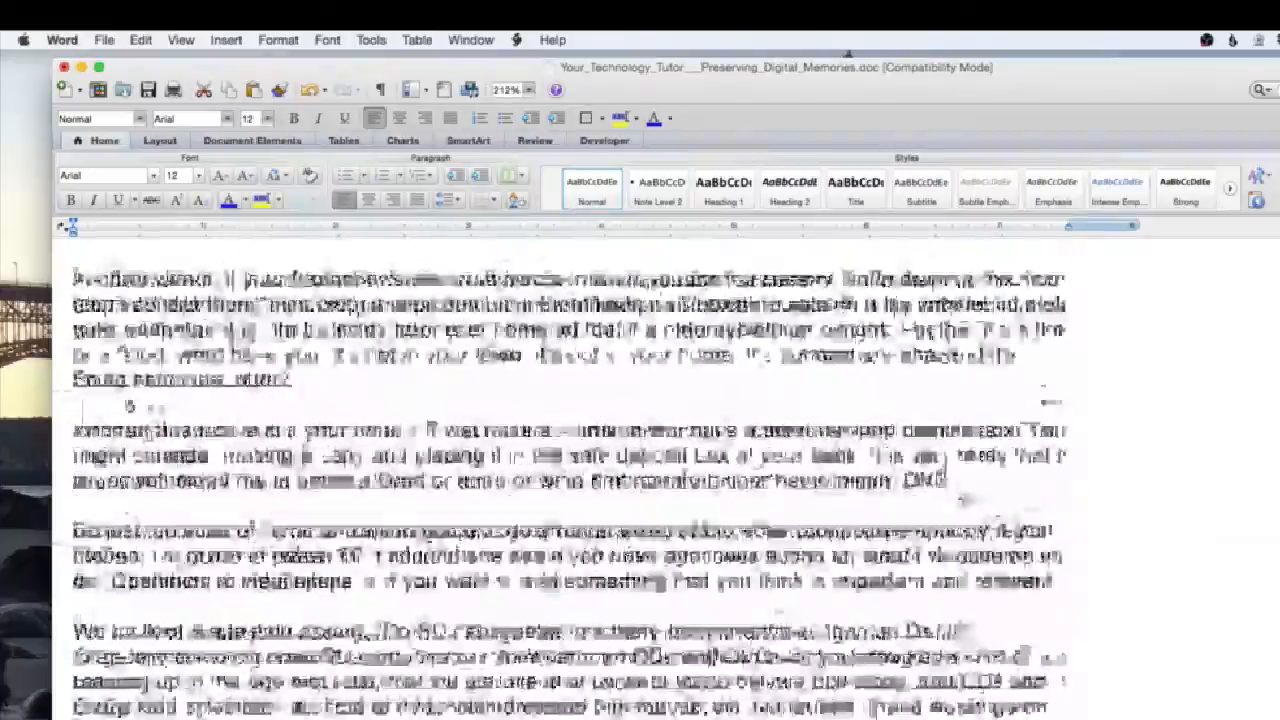
scroll("down", 3)
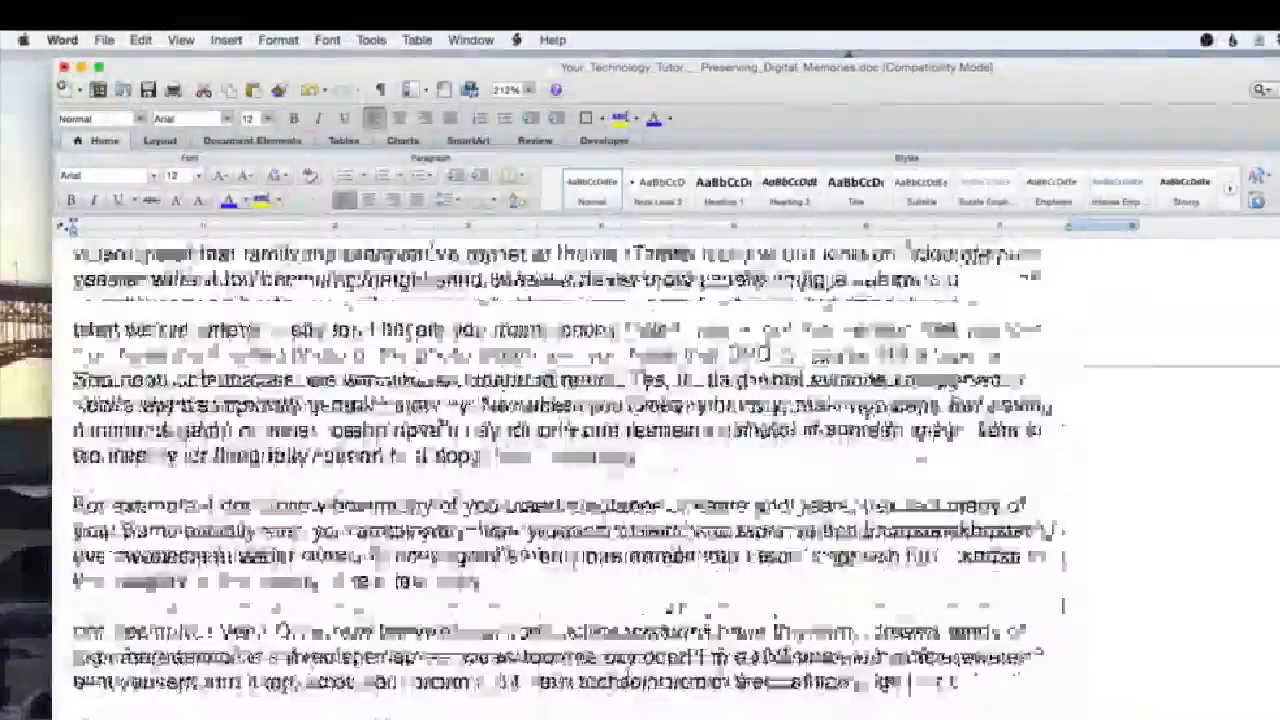
scroll("down", 3)
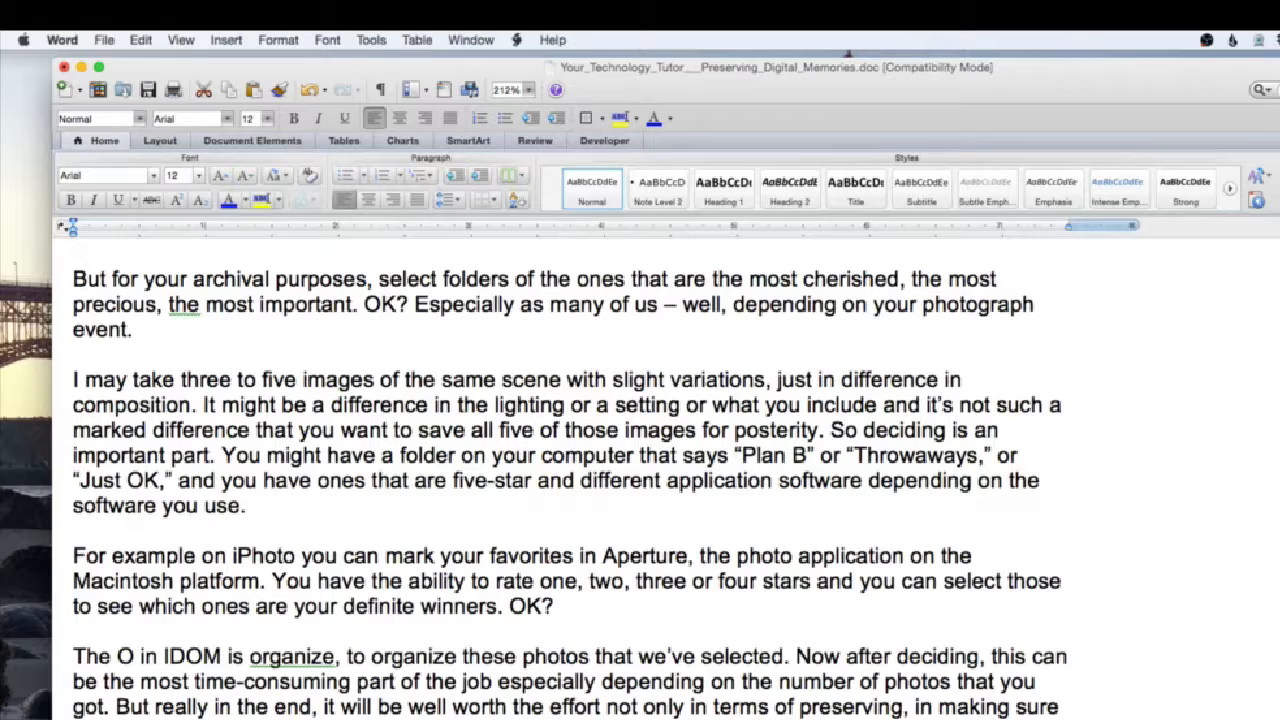
Show page thumbnails via View > Sidebar > Thumbnail Pane.
left_click(181, 40)
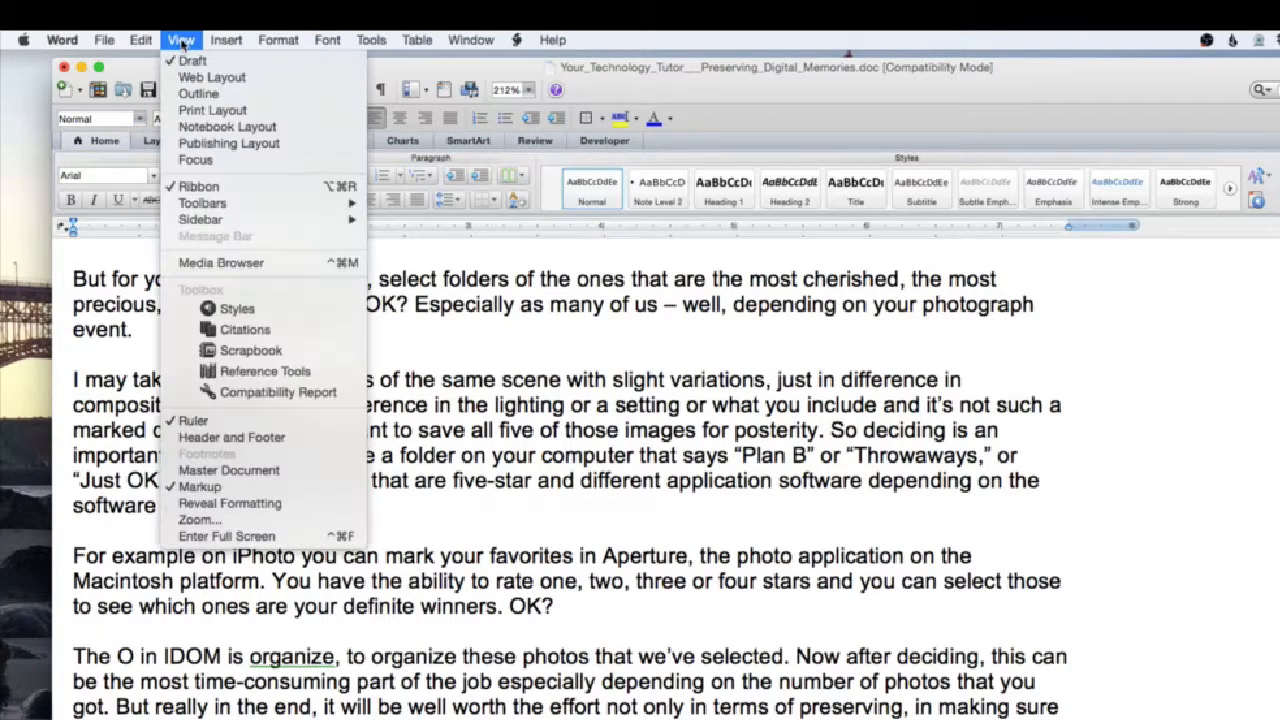
mouse_move(227, 126)
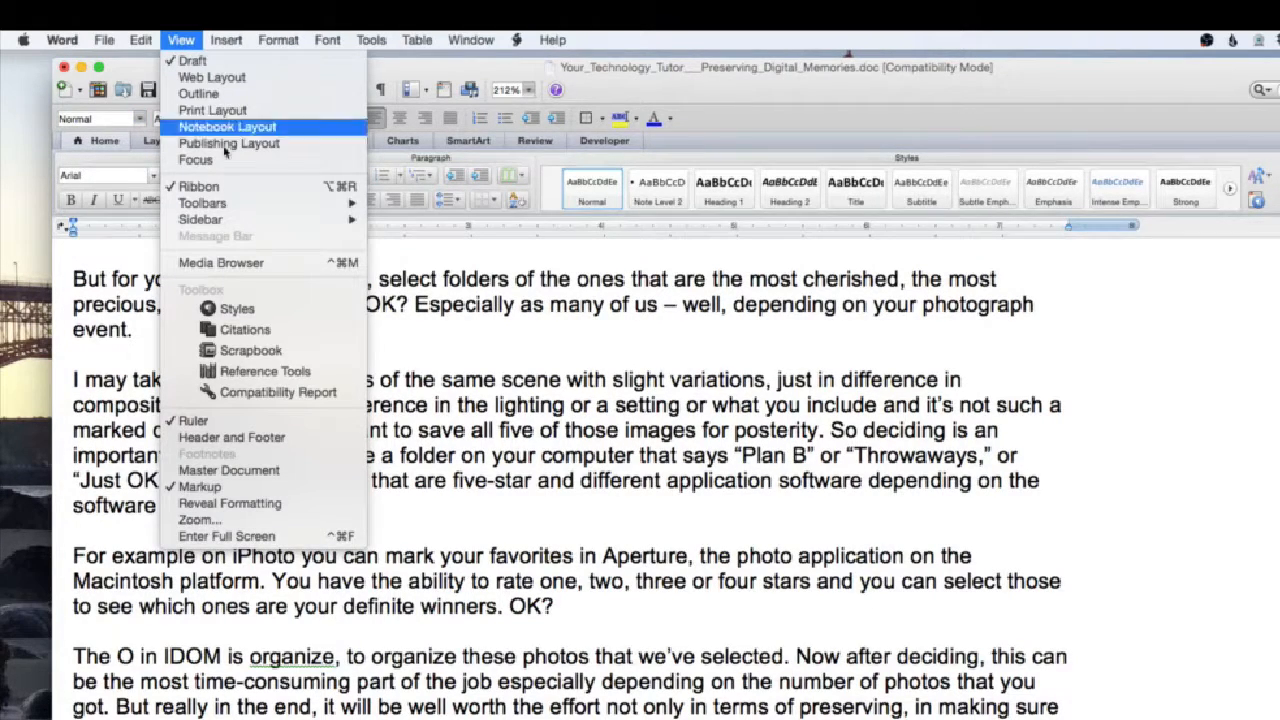
mouse_move(200, 219)
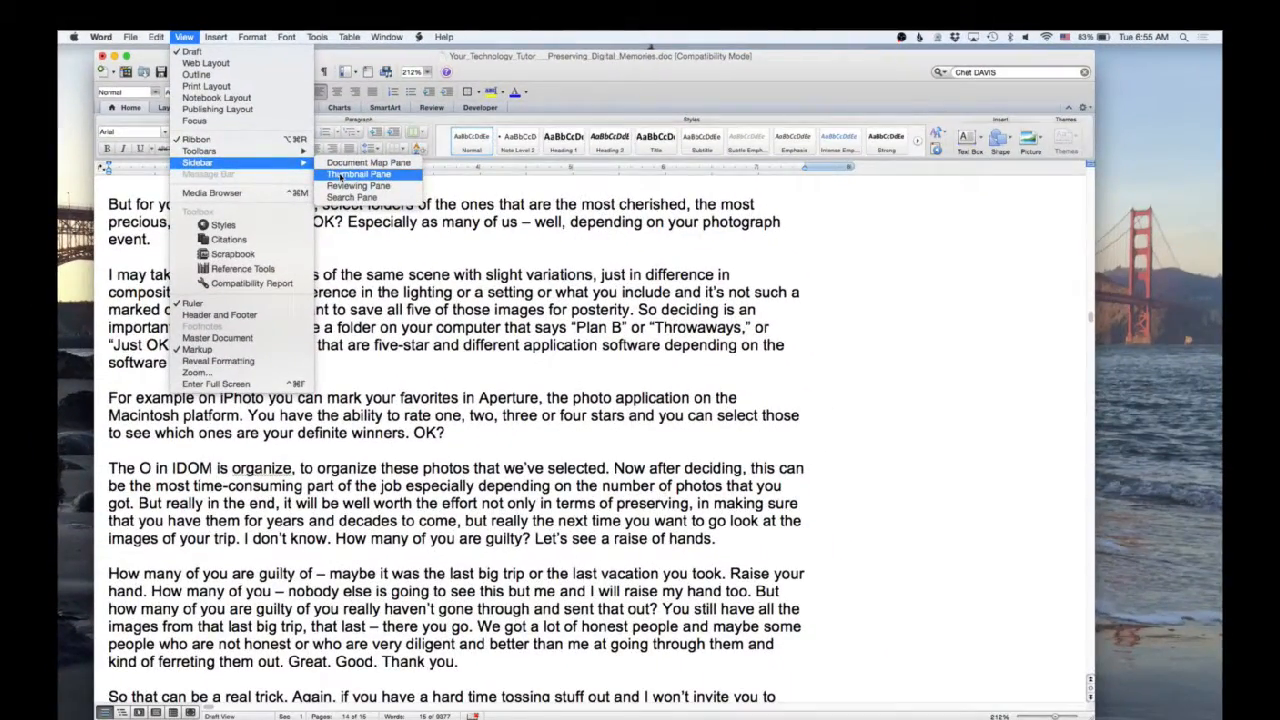
left_click(358, 173)
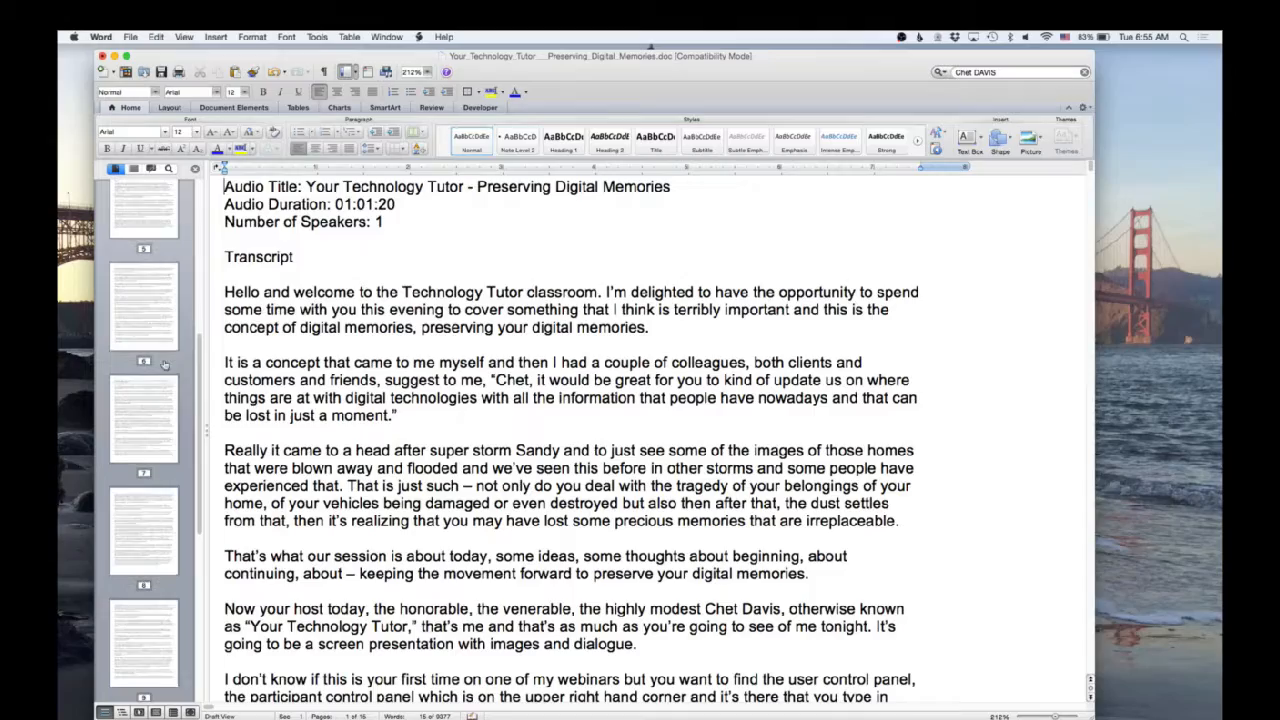
scroll("down", 3)
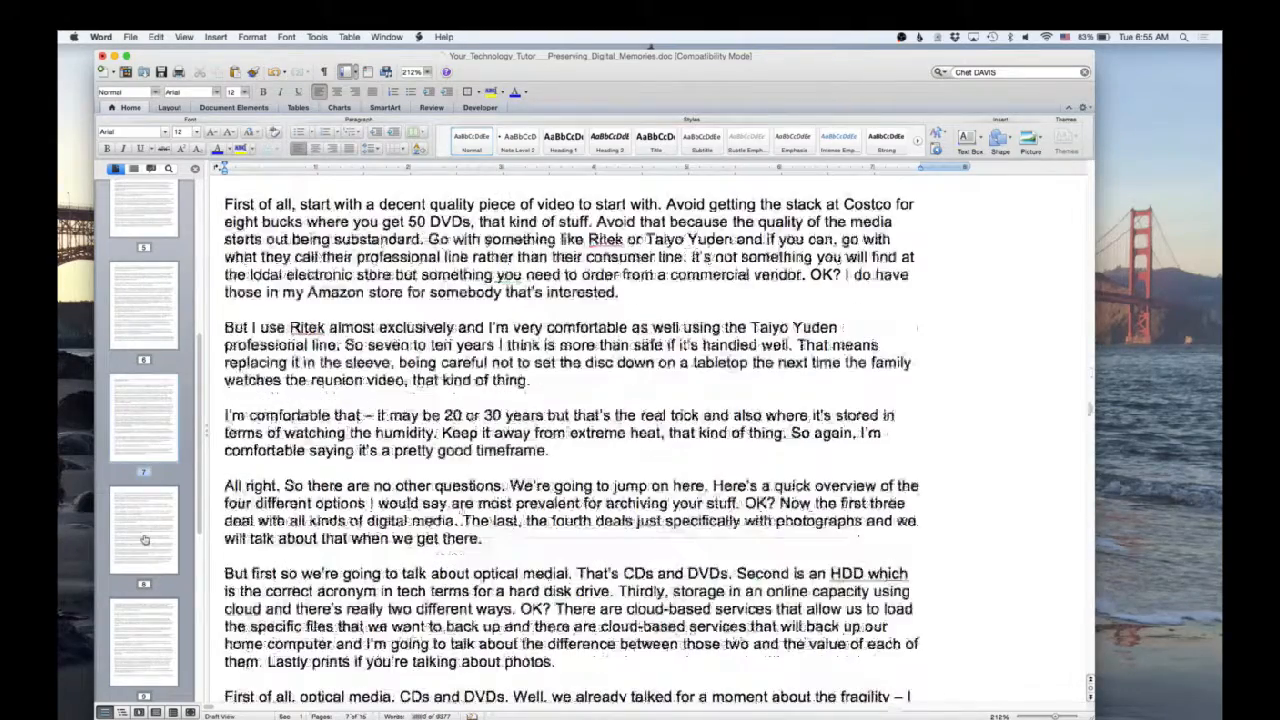
scroll("down", 3)
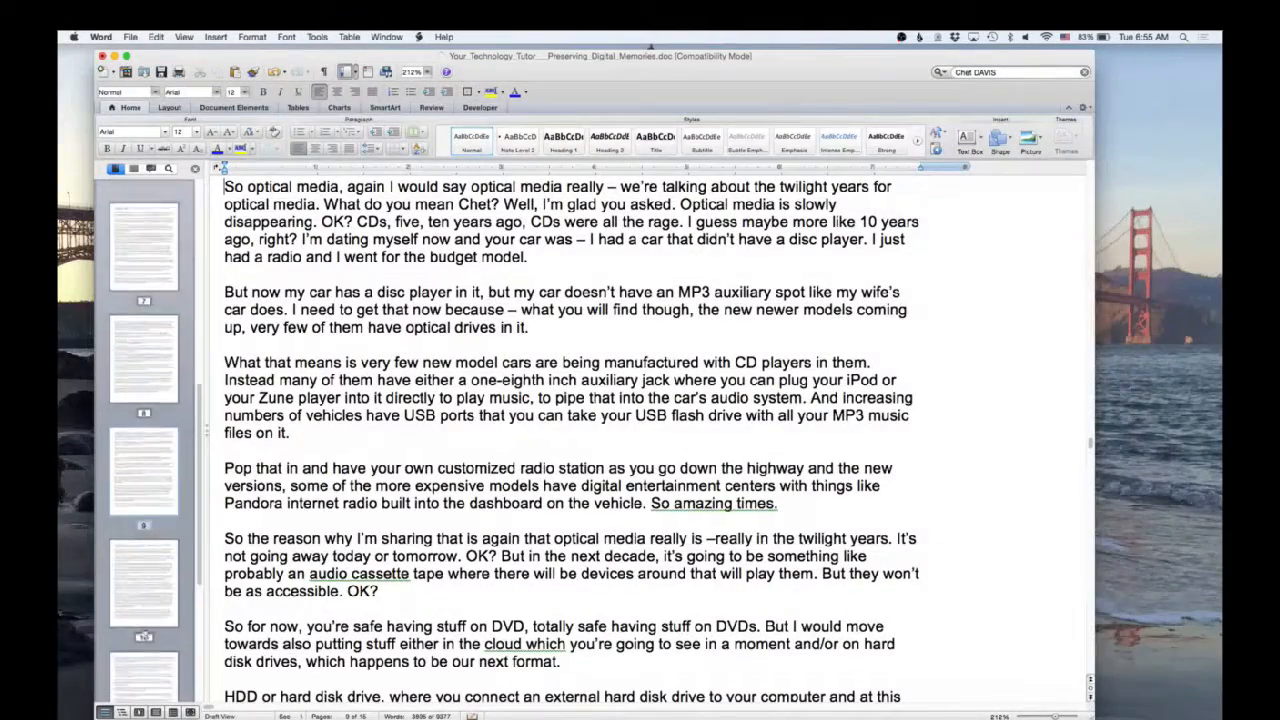
scroll("down", 3)
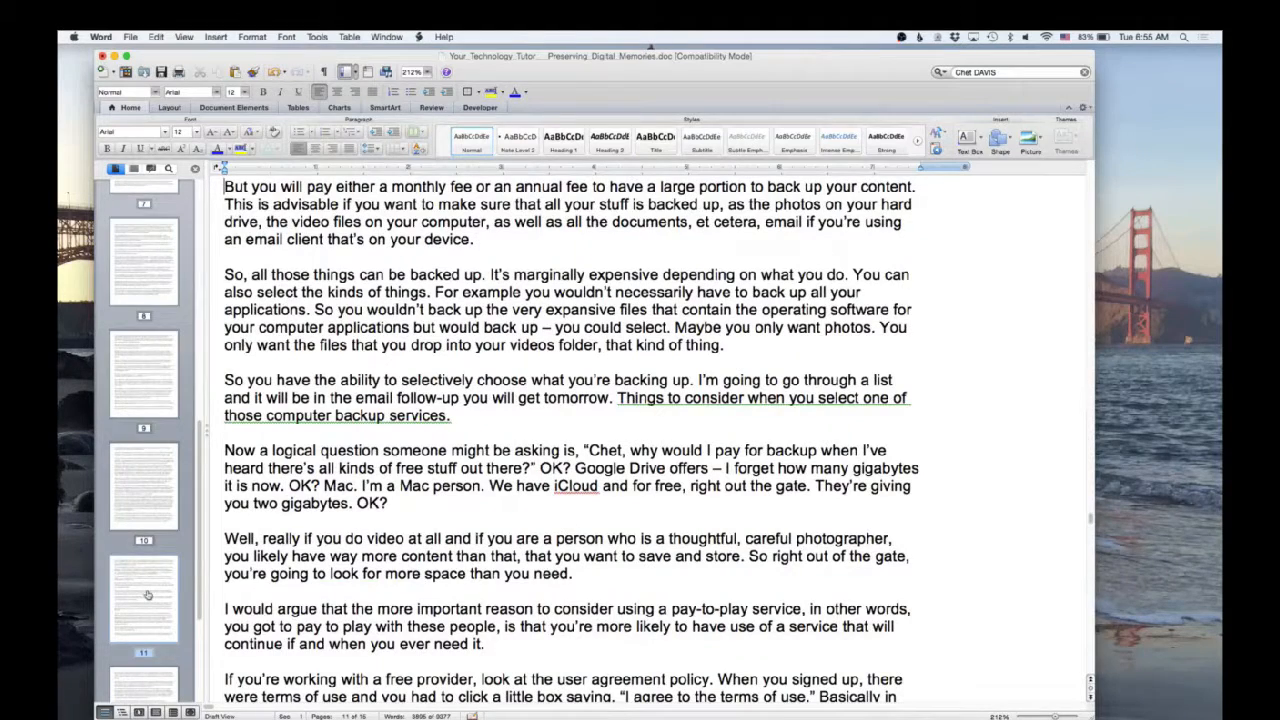
scroll("down", 3)
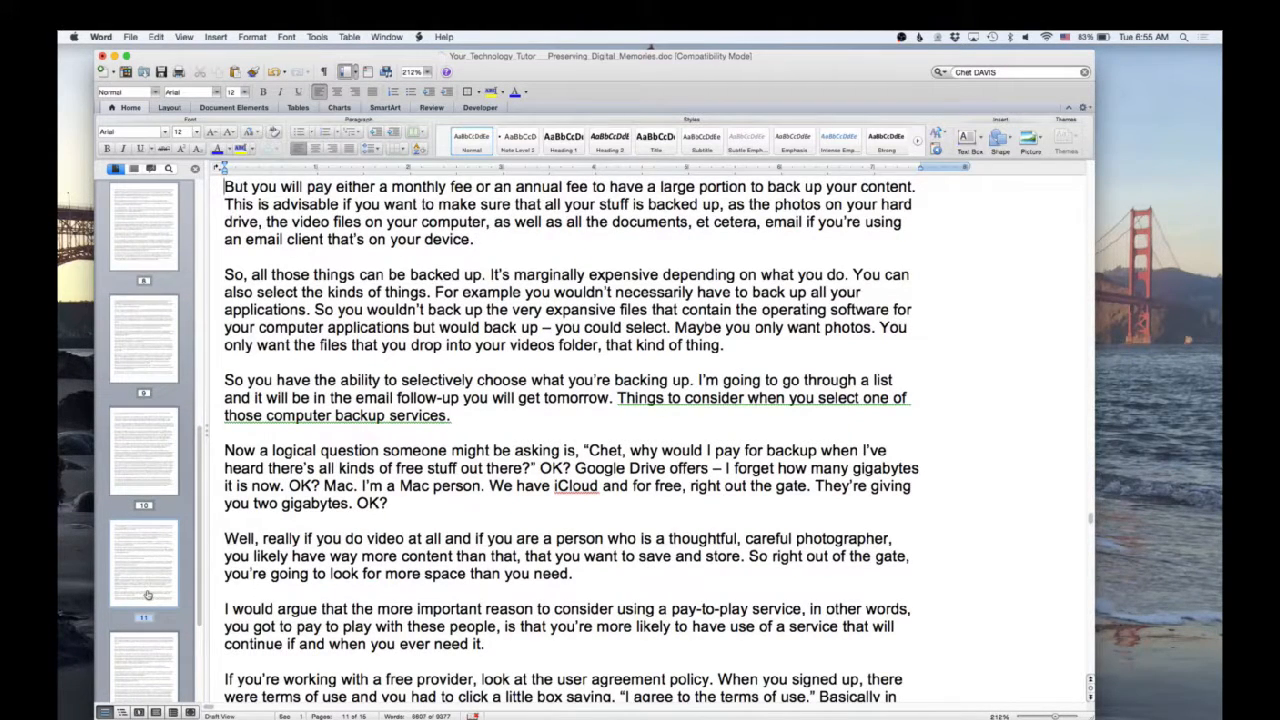